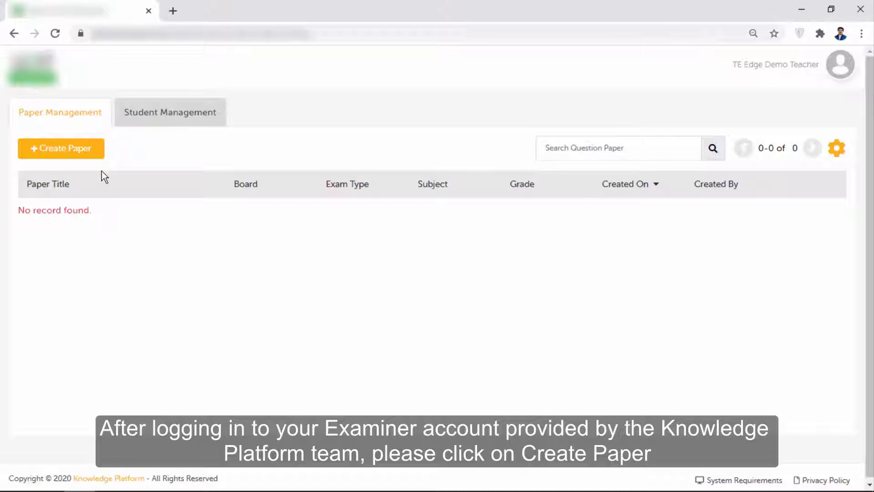
Start a new question paper titled Pre-Board Examination 2020 from the suggested title.
left_click(61, 149)
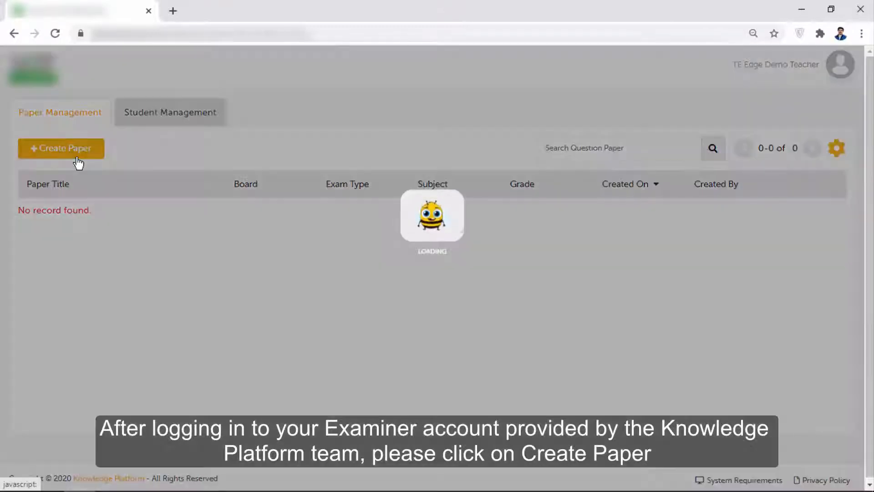
left_click(61, 149)
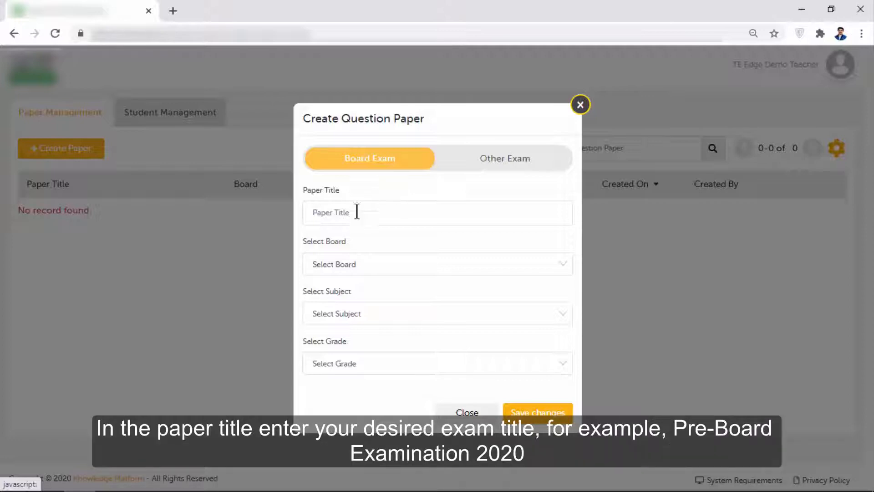
type("Pre-Board Exami")
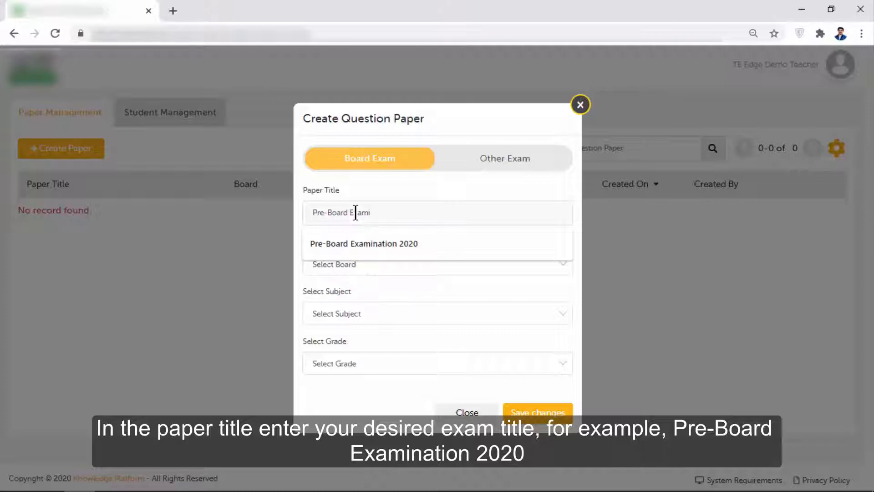
left_click(363, 244)
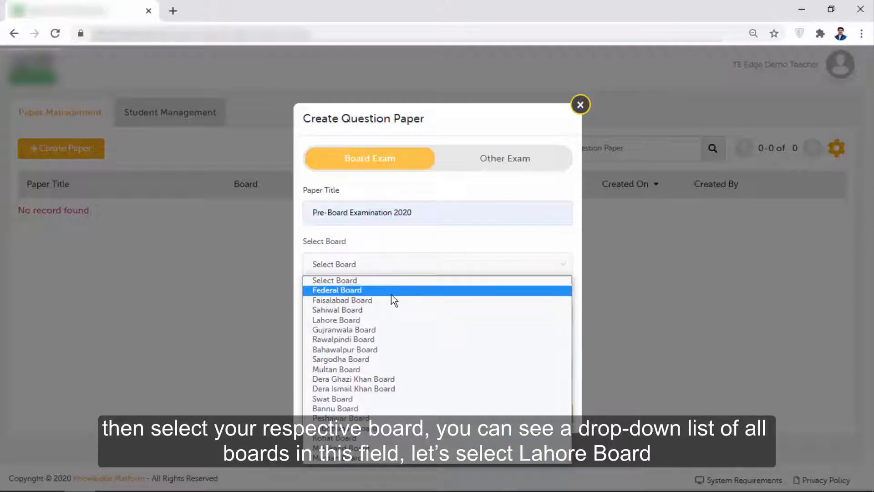
mouse_move(378, 359)
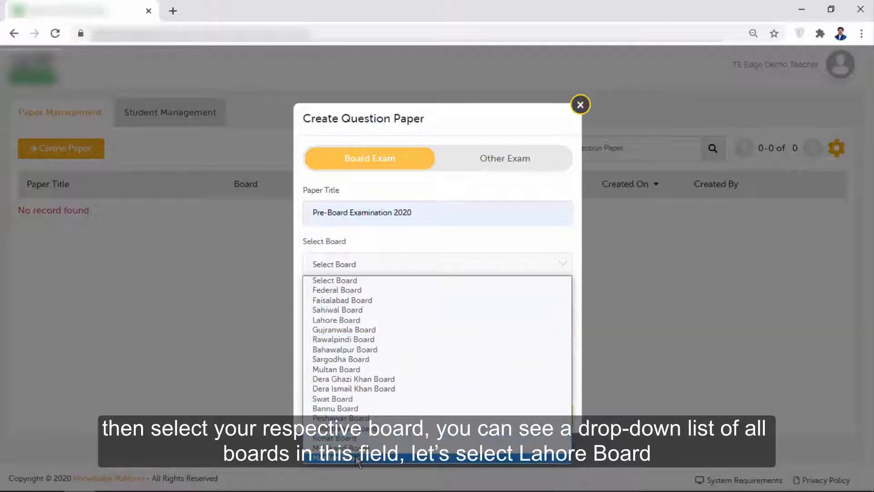
mouse_move(352, 340)
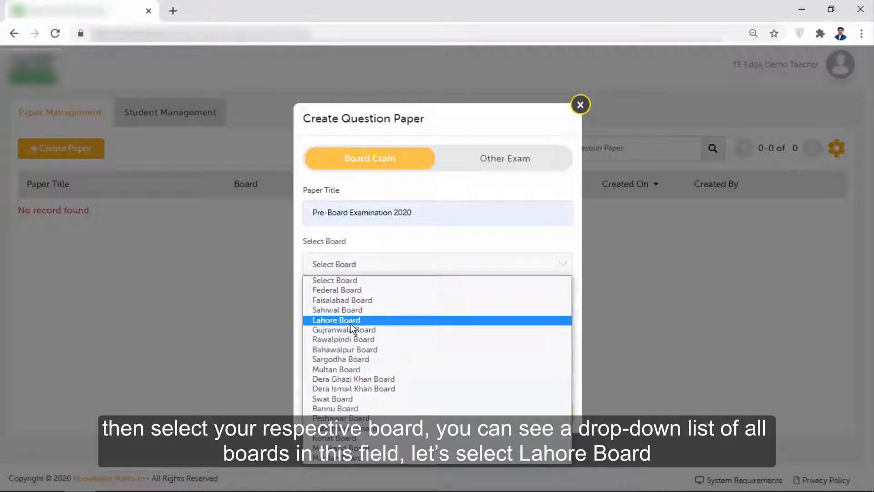
Set the paper to Lahore Board, English subject, Grade 9.
left_click(336, 320)
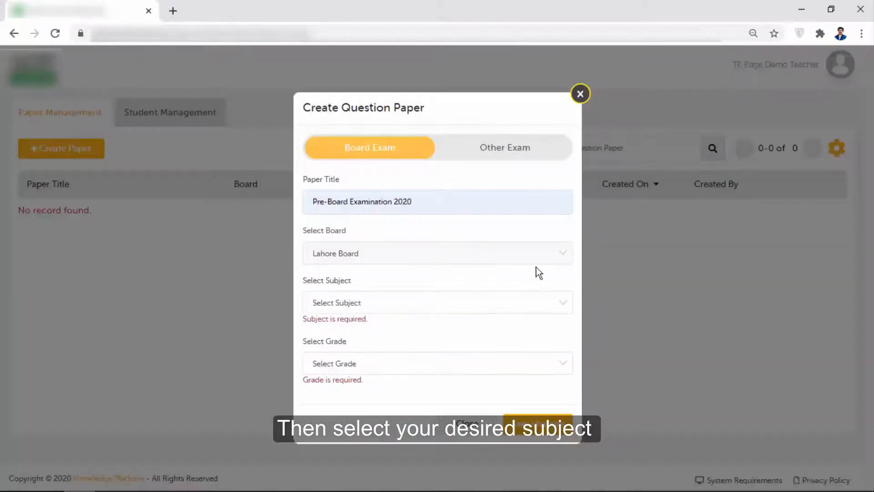
left_click(436, 302)
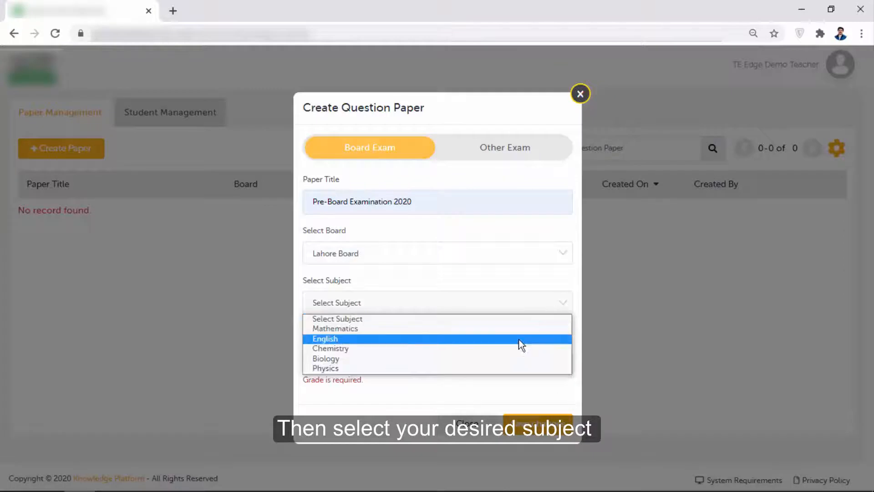
left_click(325, 339)
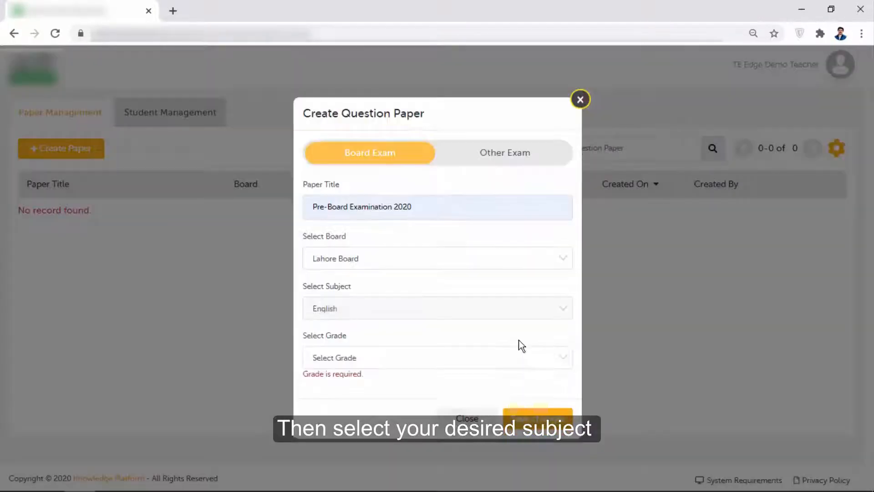
left_click(537, 412)
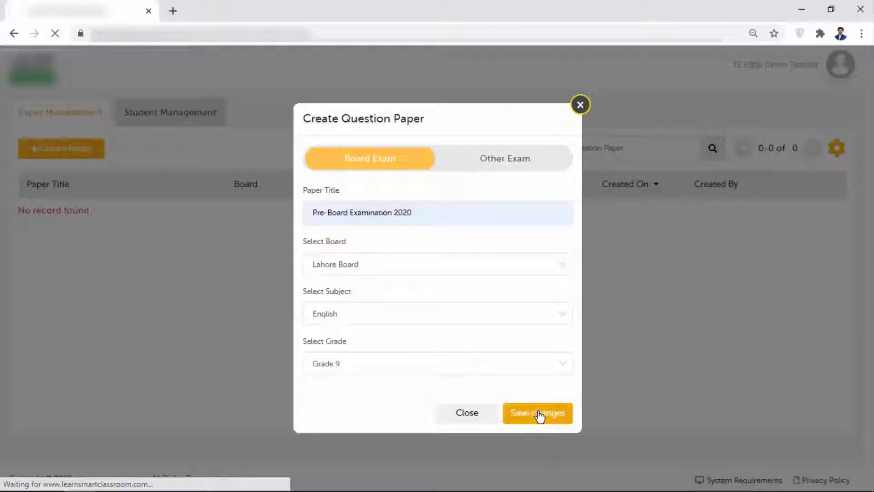
Save the settings to generate the paper and look through its objective and subjective sections.
left_click(538, 412)
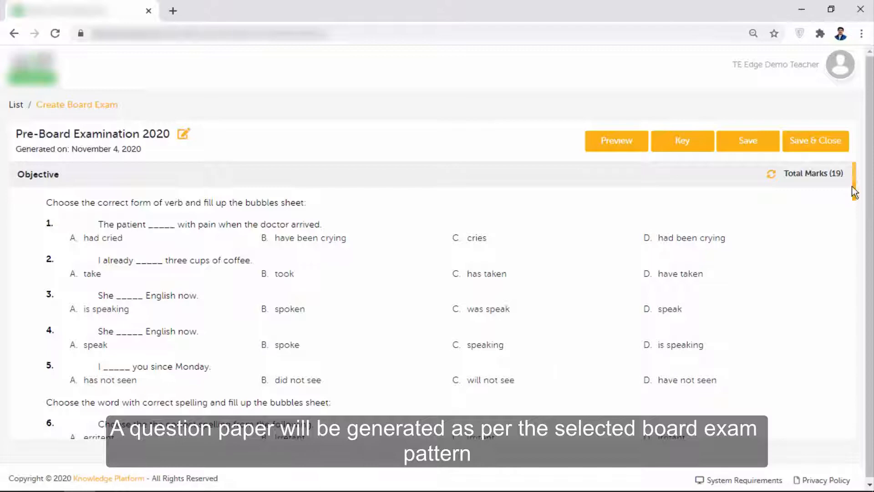
scroll("down", 3)
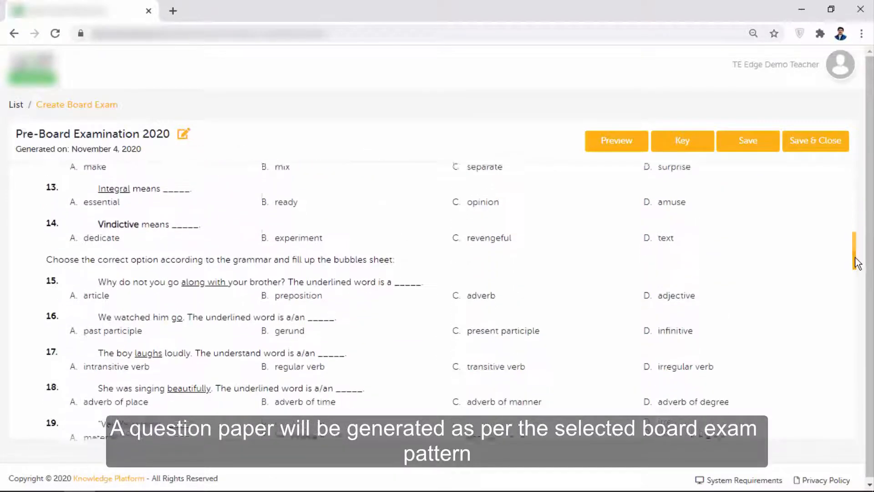
scroll("down", 3)
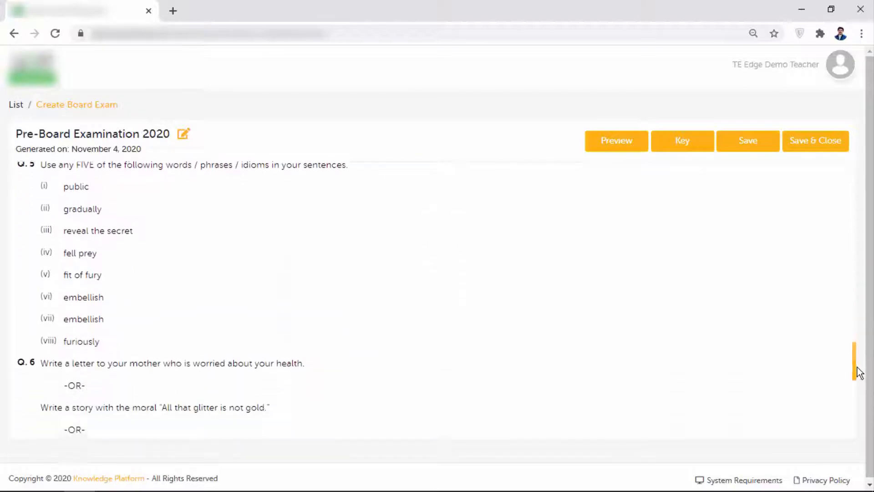
scroll("down", 3)
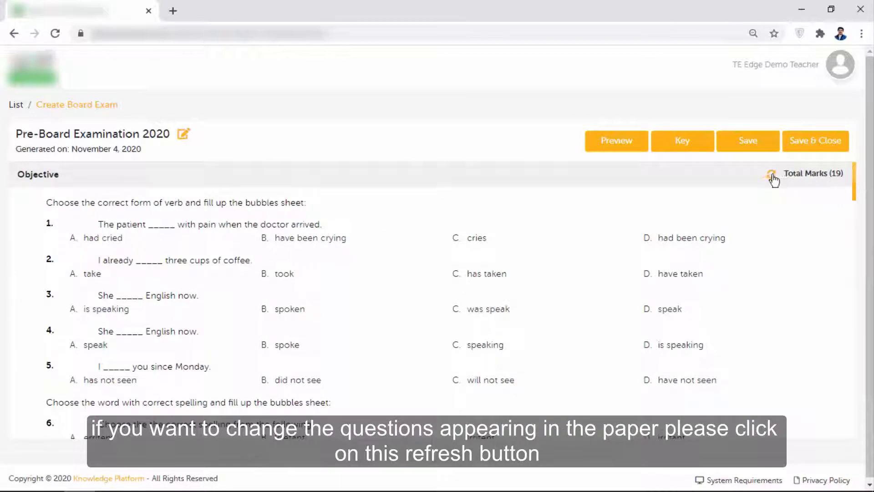
Regenerate the objective questions with a fresh set via the refresh beside Total Marks.
left_click(772, 173)
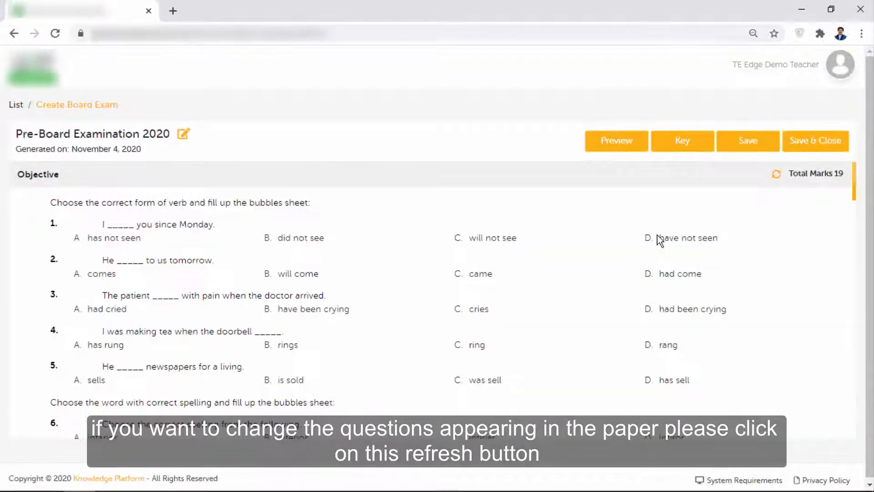
scroll("down", 3)
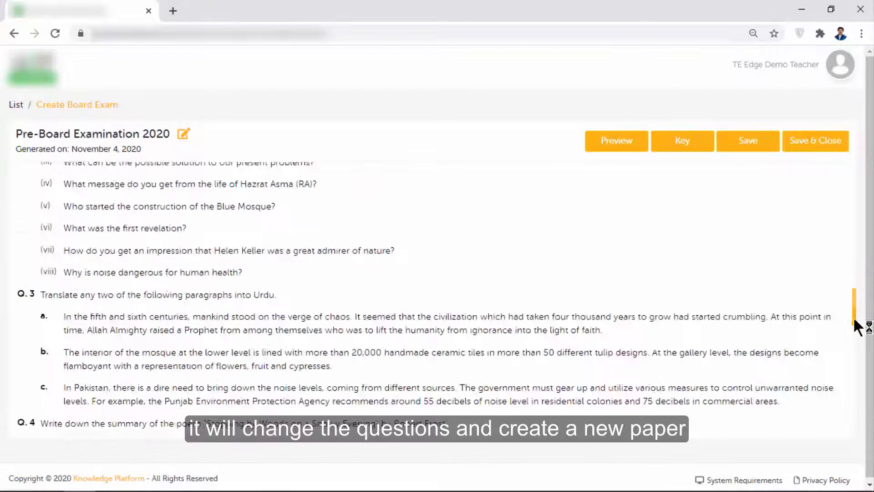
scroll("down", 3)
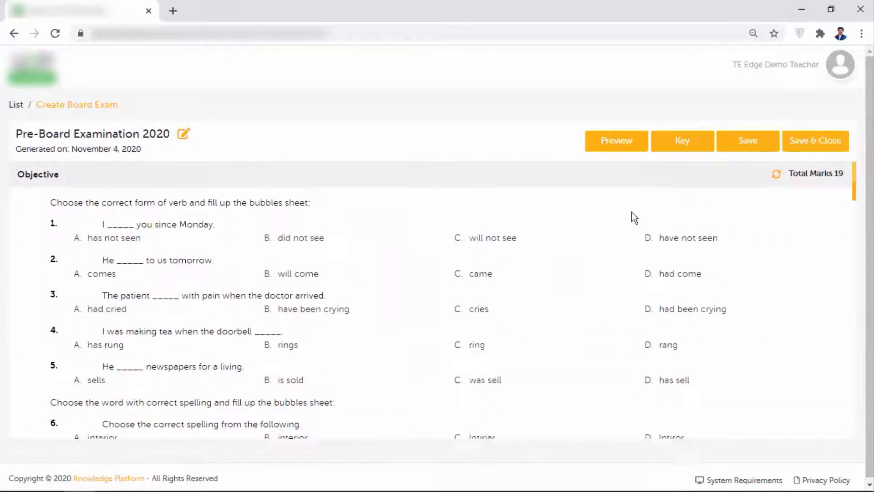
left_click(616, 140)
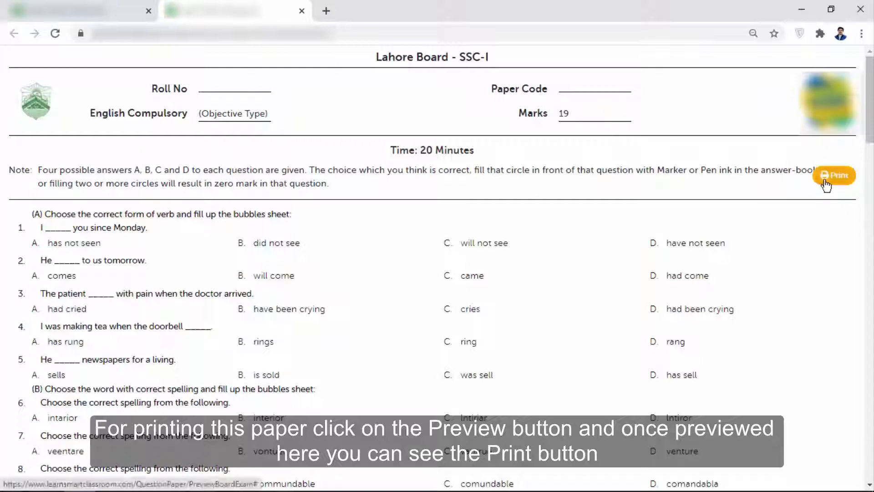
left_click(834, 175)
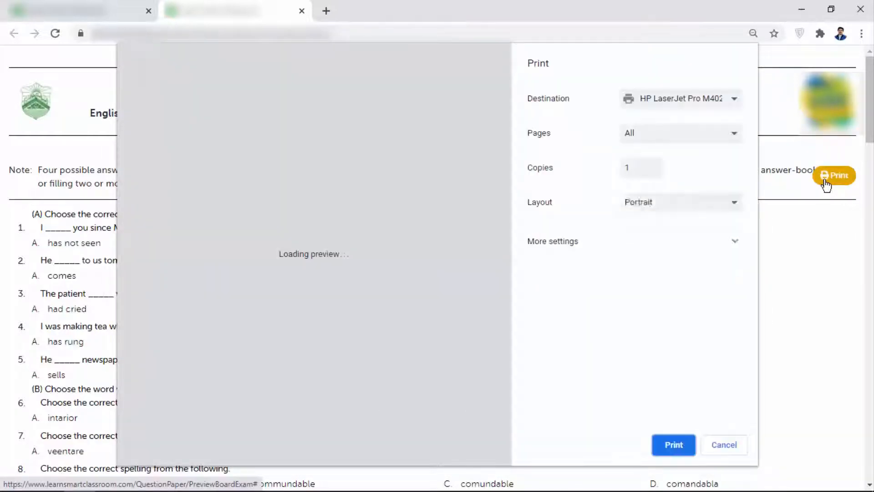
left_click(679, 99)
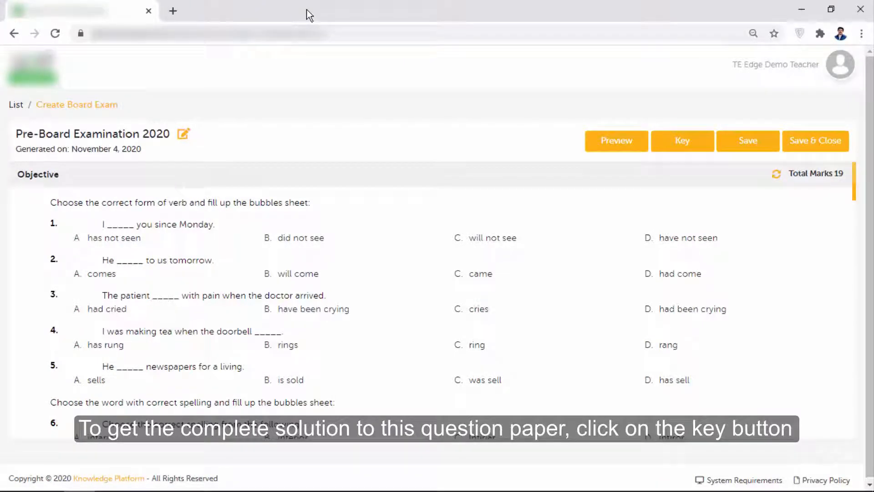
mouse_move(663, 138)
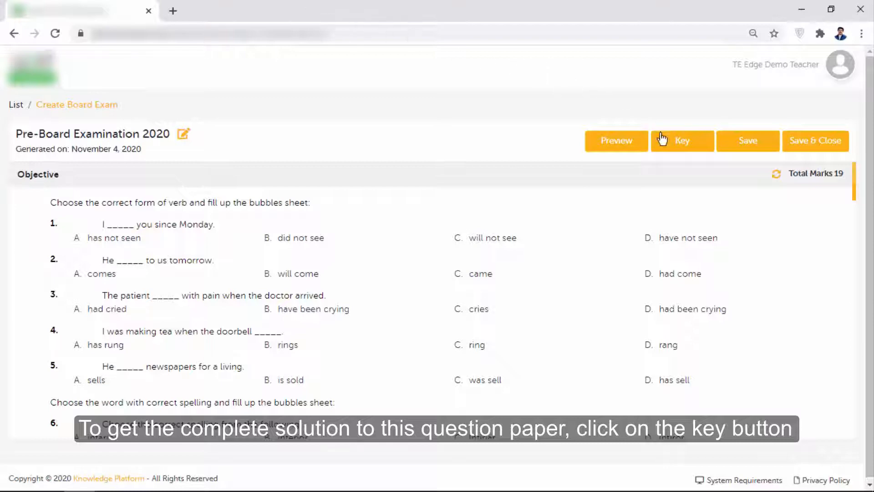
Review the answer key's correct answers, then Save & Close so the paper appears in the list.
left_click(682, 140)
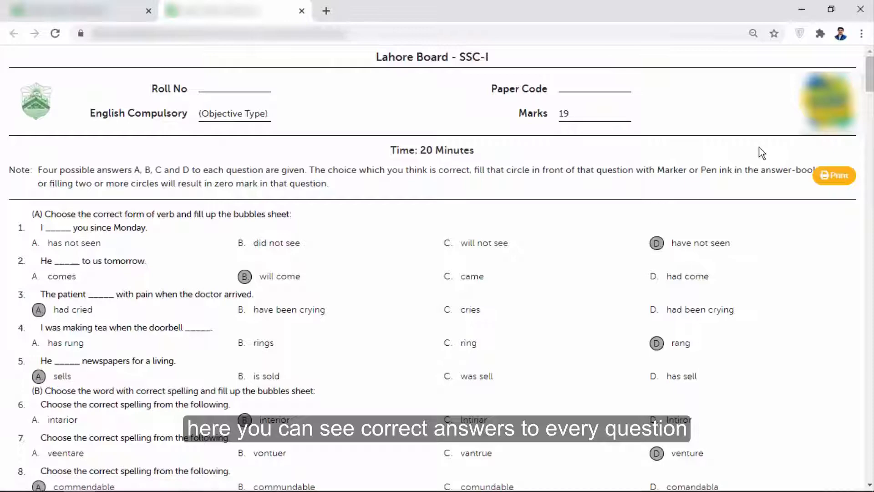
scroll("down", 3)
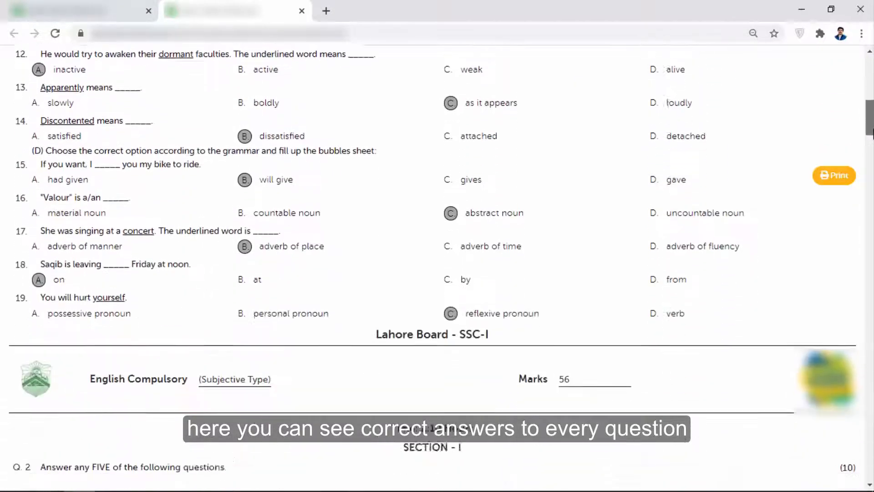
scroll("down", 3)
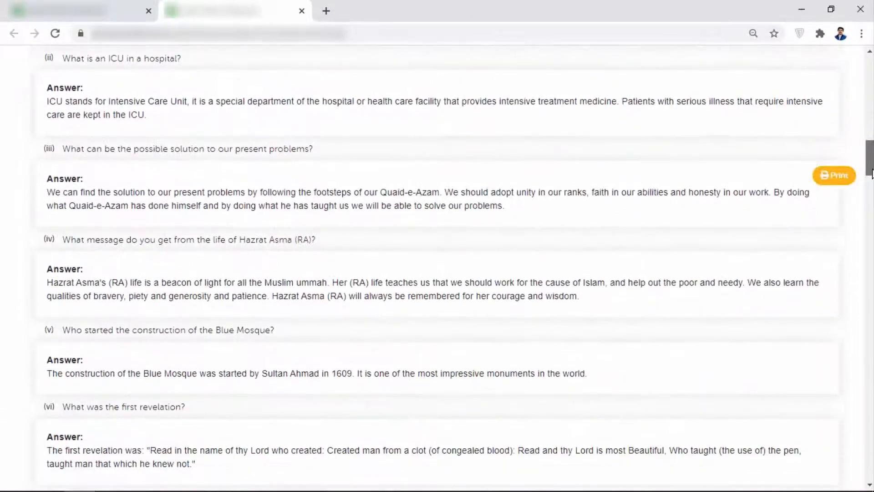
scroll("down", 3)
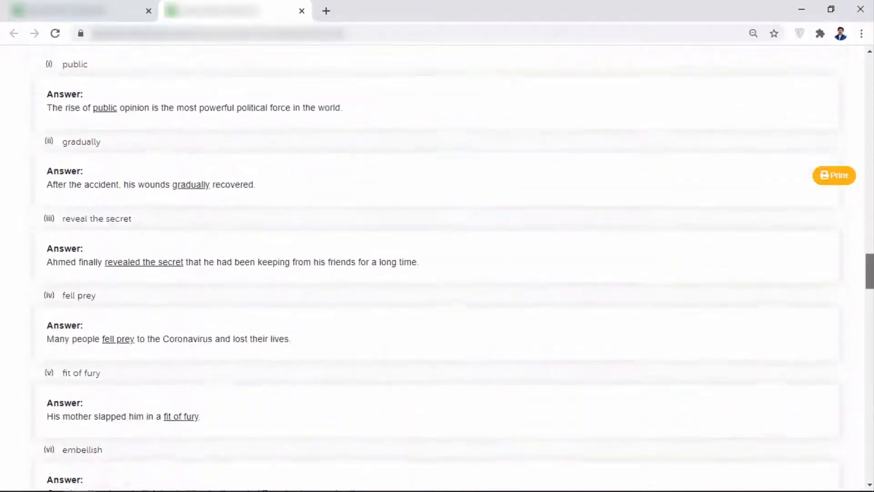
scroll("down", 3)
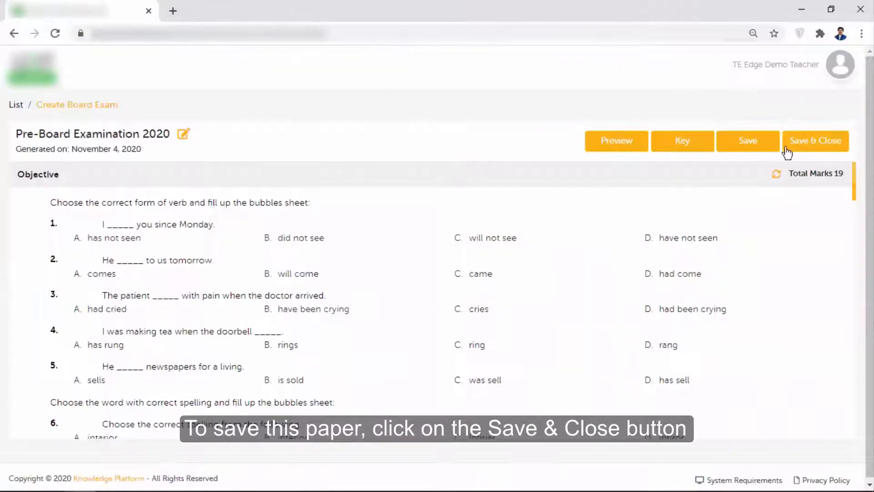
left_click(814, 140)
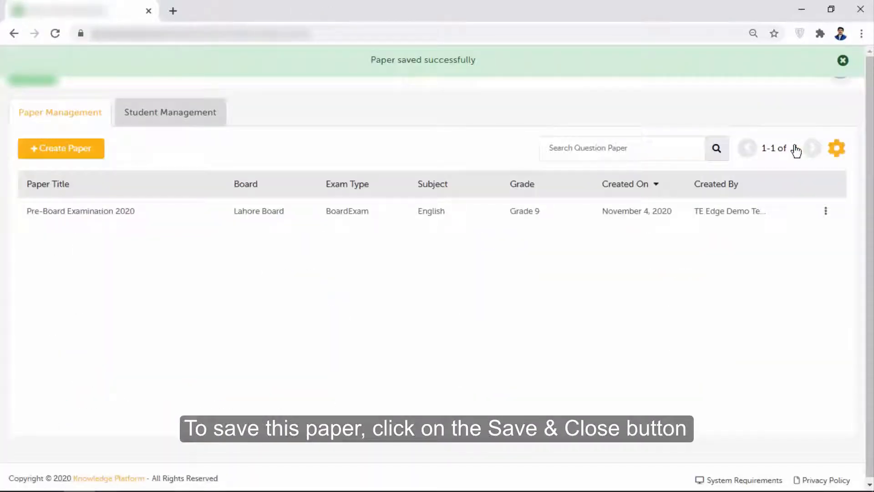
Start an Other Exam paper titled Customized Exam for Federal Board, Grade 10.
left_click(842, 60)
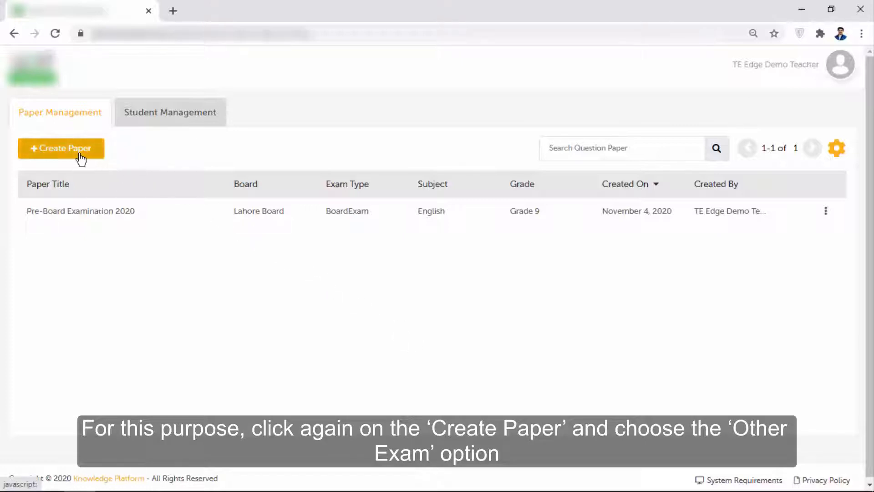
left_click(61, 149)
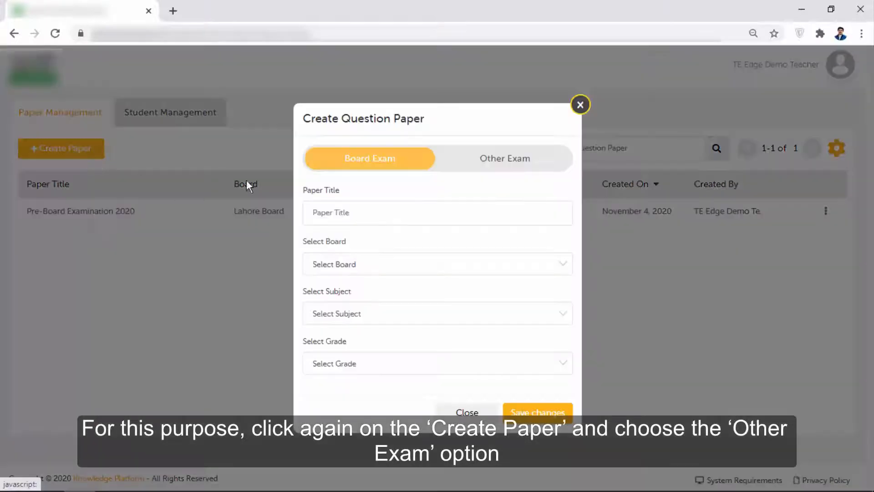
left_click(504, 158)
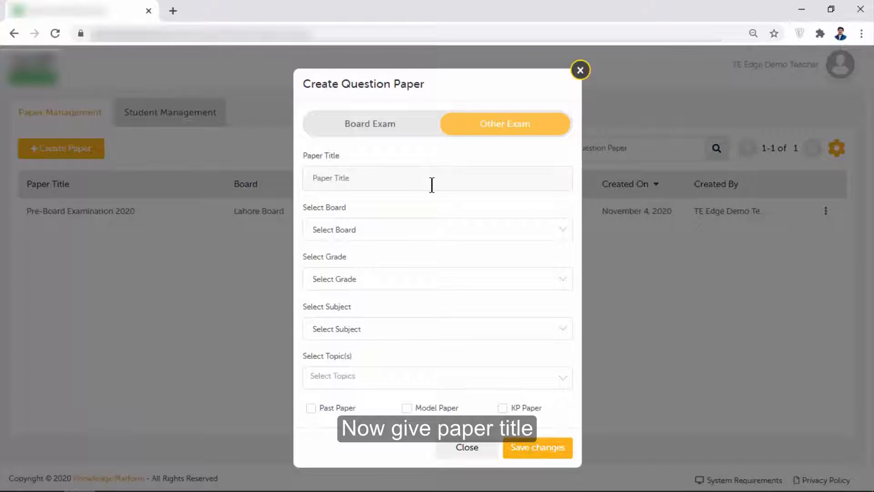
type("Customiz")
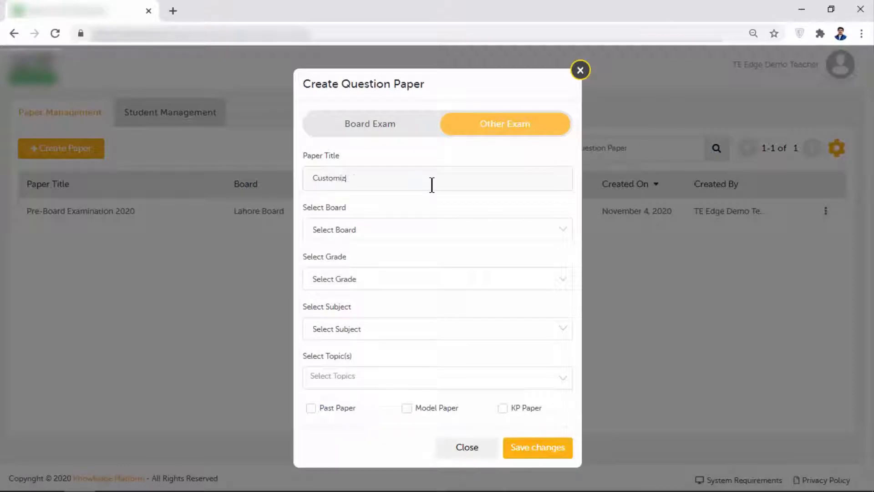
left_click(437, 230)
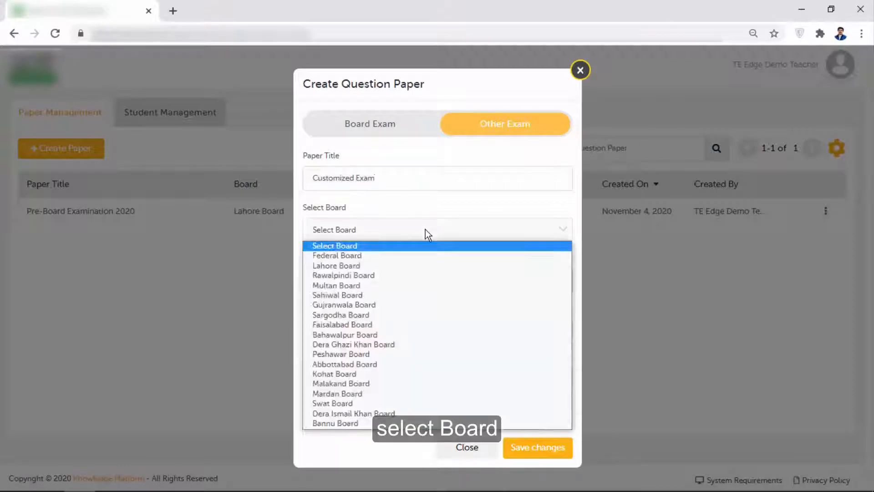
left_click(337, 255)
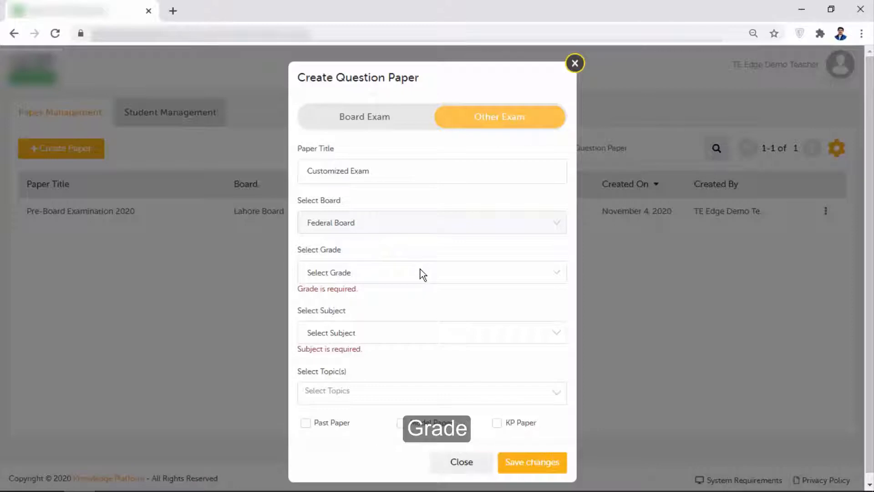
left_click(432, 272)
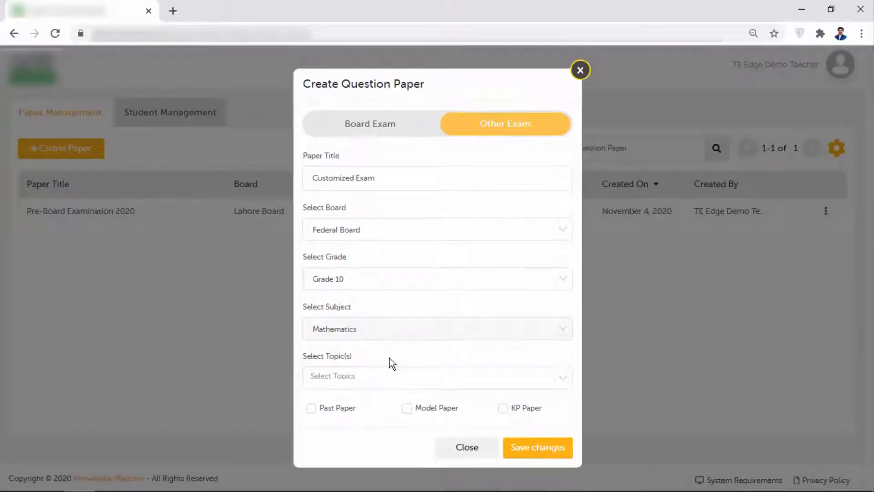
Add Sets and Functions and Introduction to Trigonometry topics and include Past, Model and KP papers as sources.
left_click(436, 375)
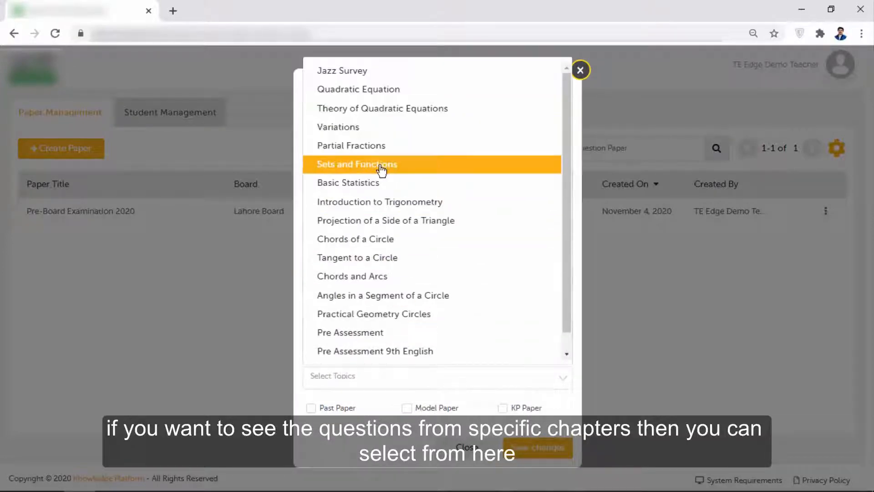
left_click(348, 182)
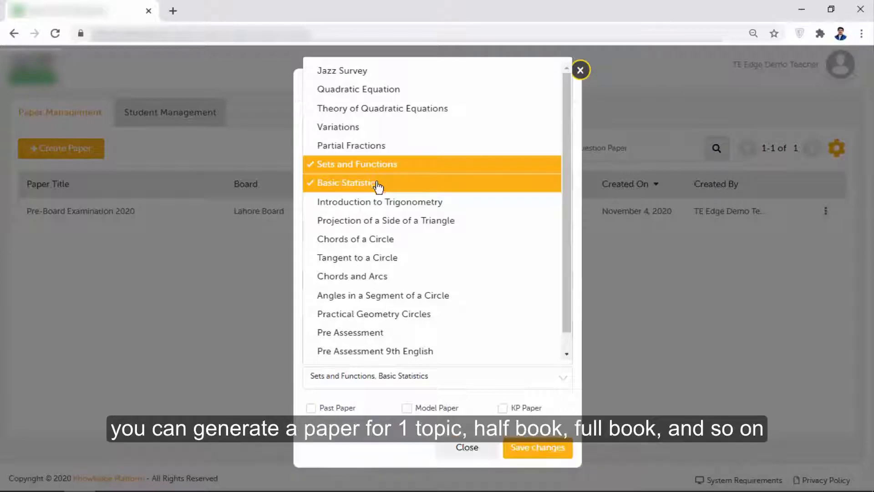
left_click(379, 202)
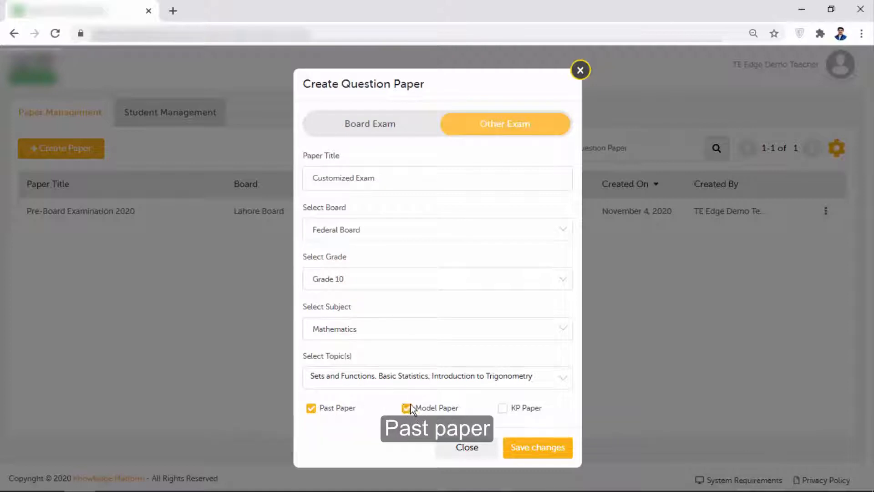
left_click(501, 408)
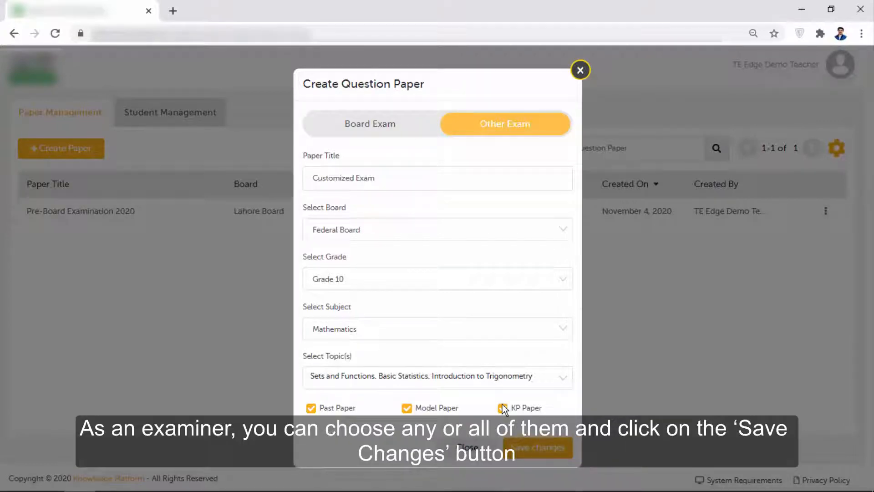
left_click(501, 408)
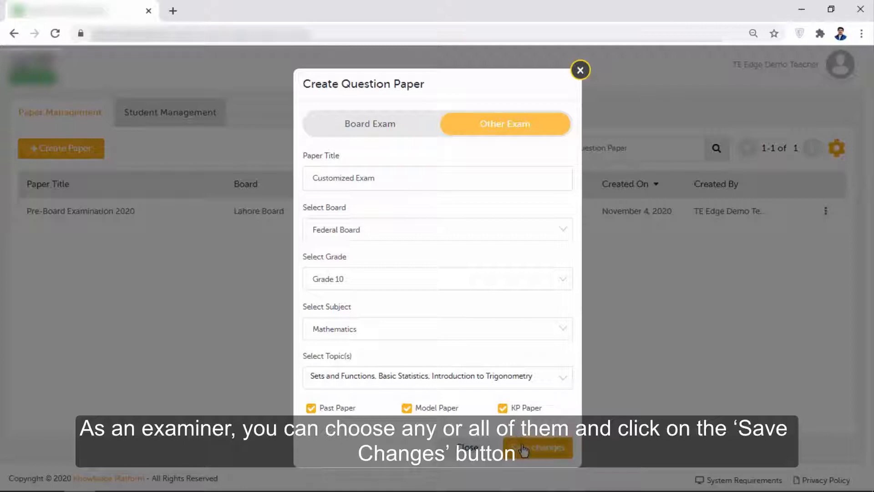
Save the exam settings and add an MCQ section titled Section - A.
left_click(537, 447)
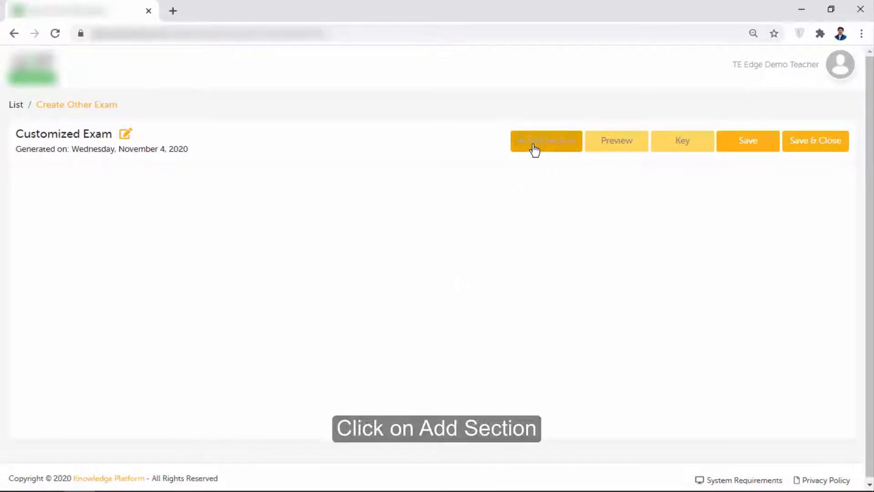
left_click(545, 141)
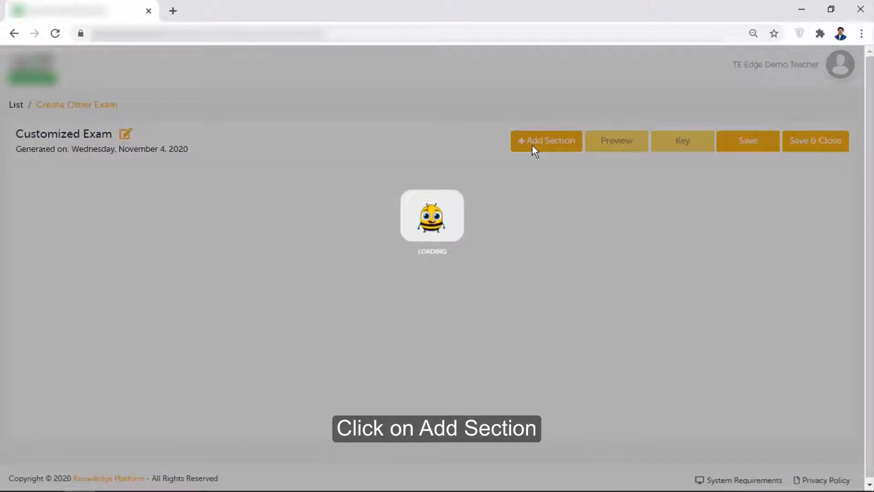
left_click(545, 140)
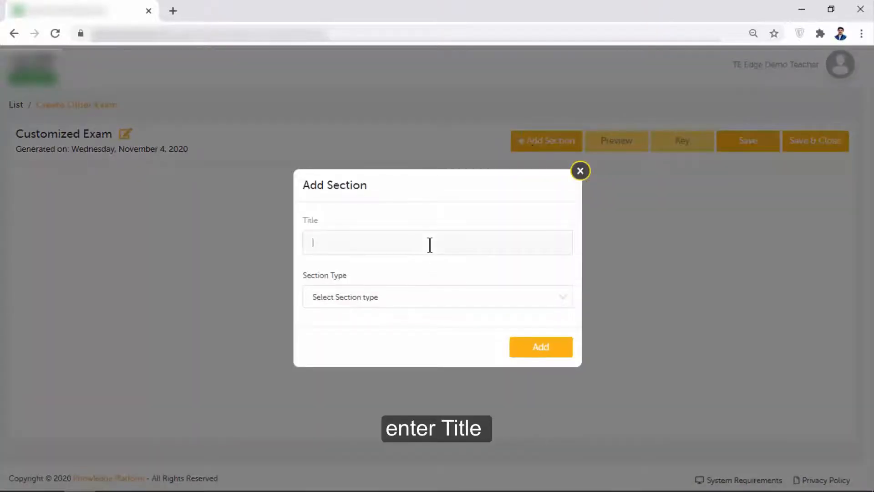
type("Section - A")
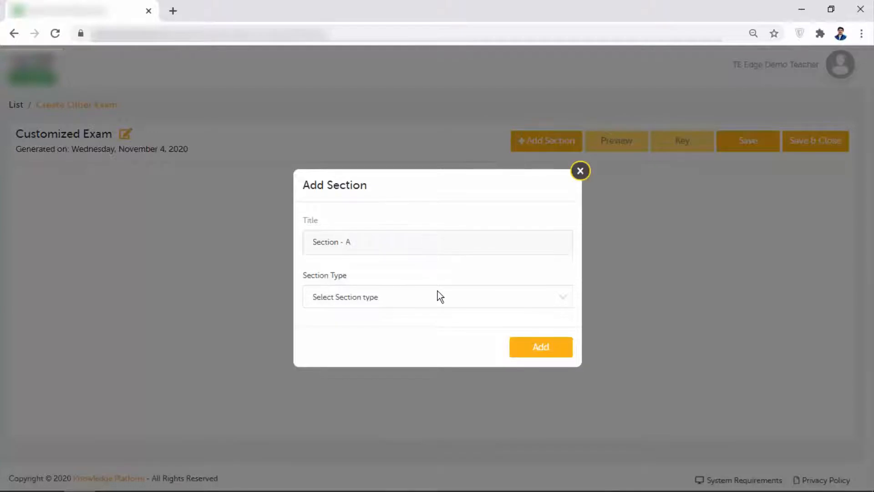
left_click(438, 296)
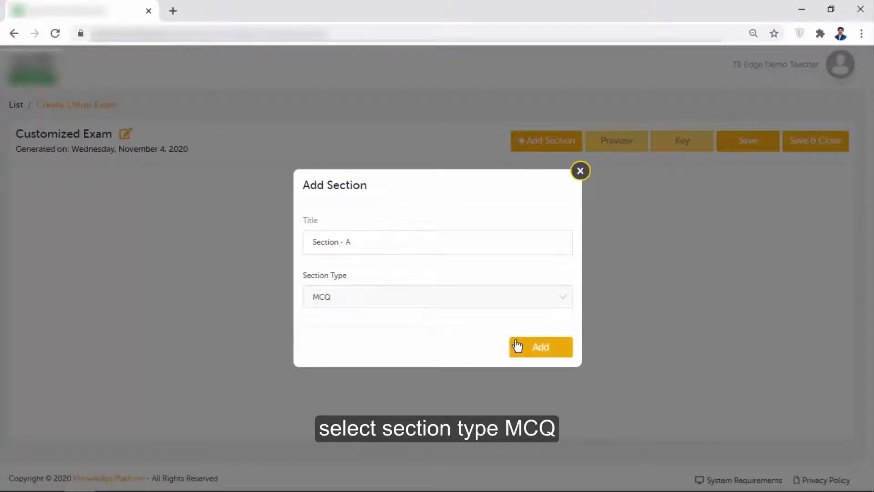
left_click(540, 346)
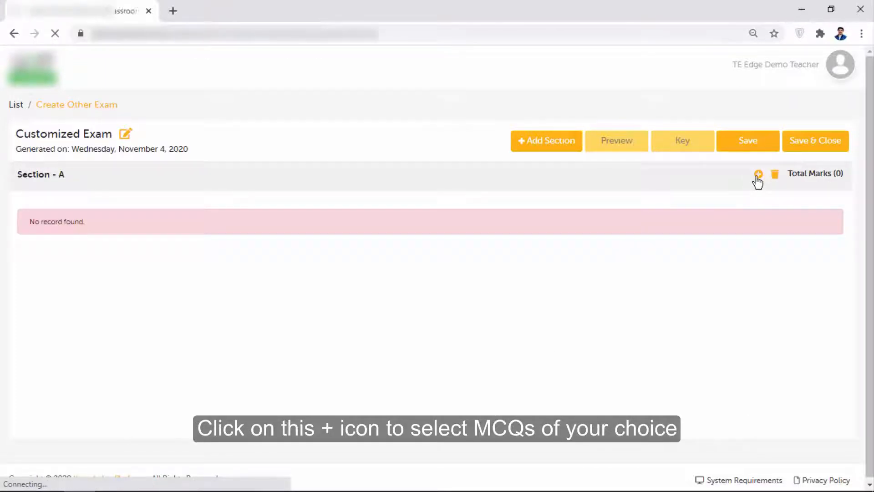
Pick four MCQs for Section - A at 2 marks each, totalling 8, and save.
left_click(758, 173)
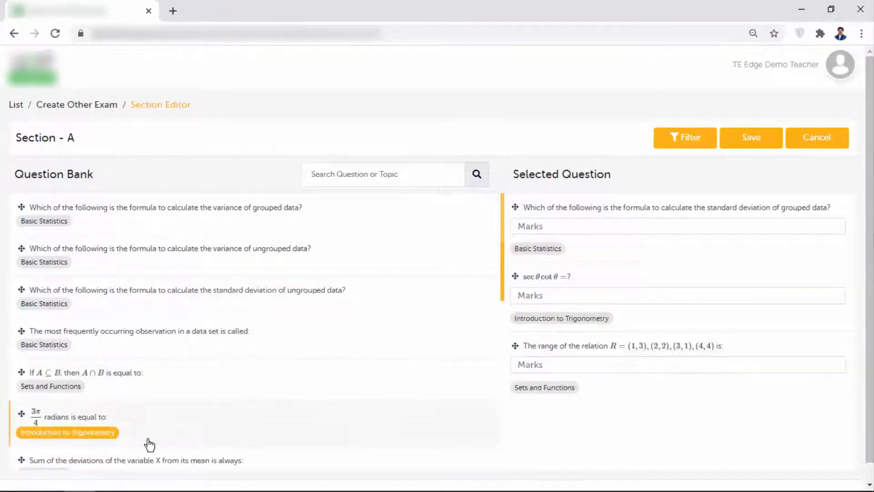
scroll("down", 3)
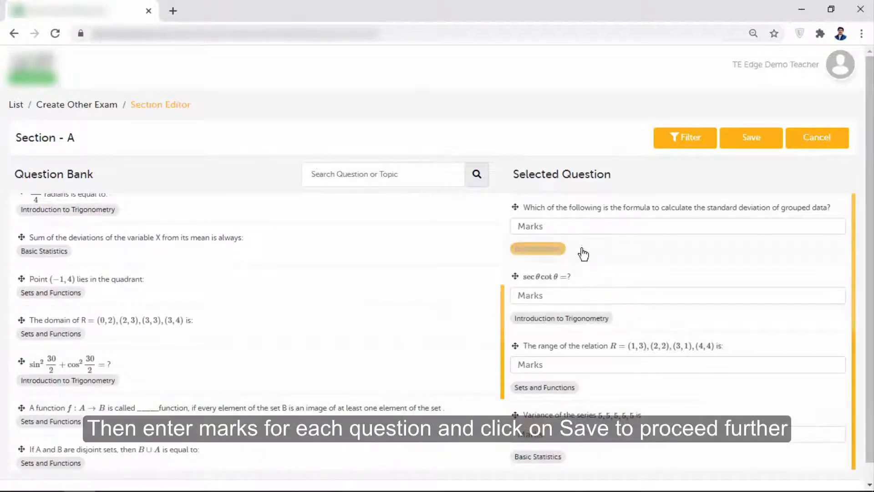
type("2")
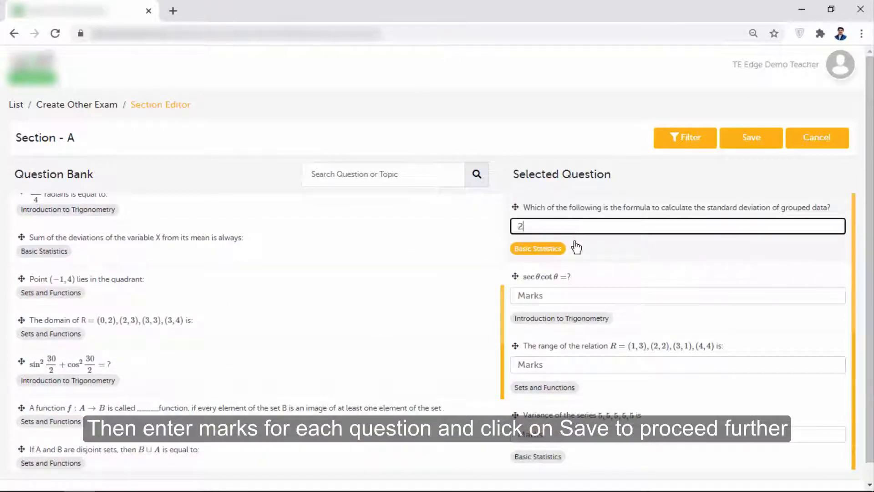
type("2")
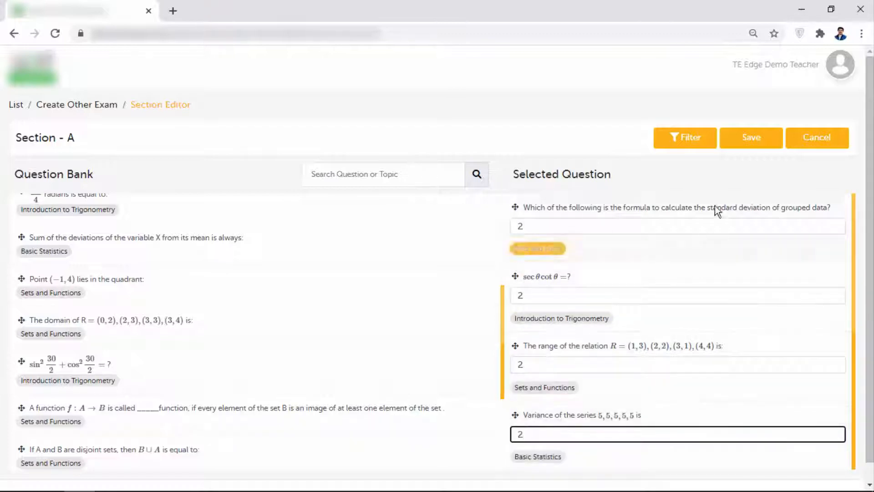
left_click(751, 137)
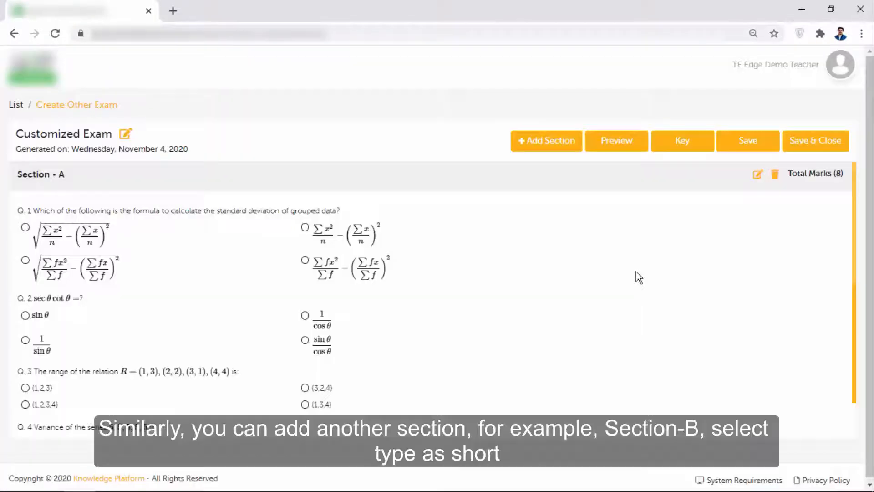
Add a Short-type section titled Section - B to the exam.
left_click(546, 140)
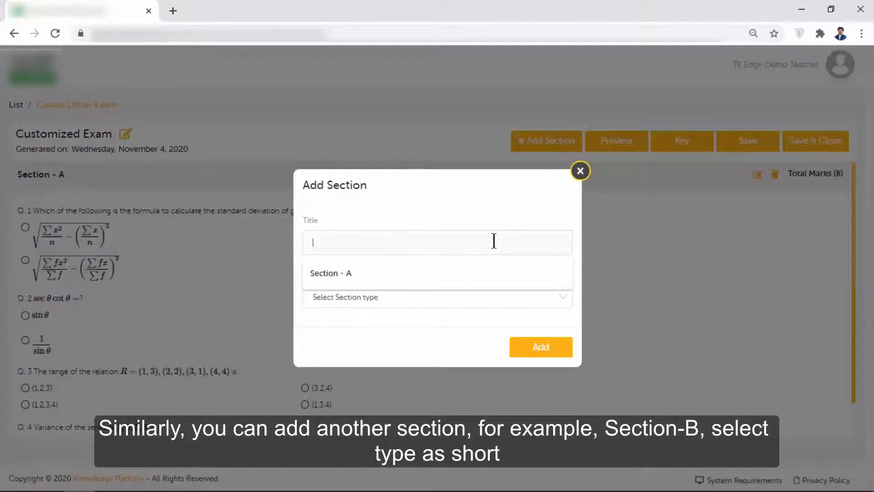
type("Section - B")
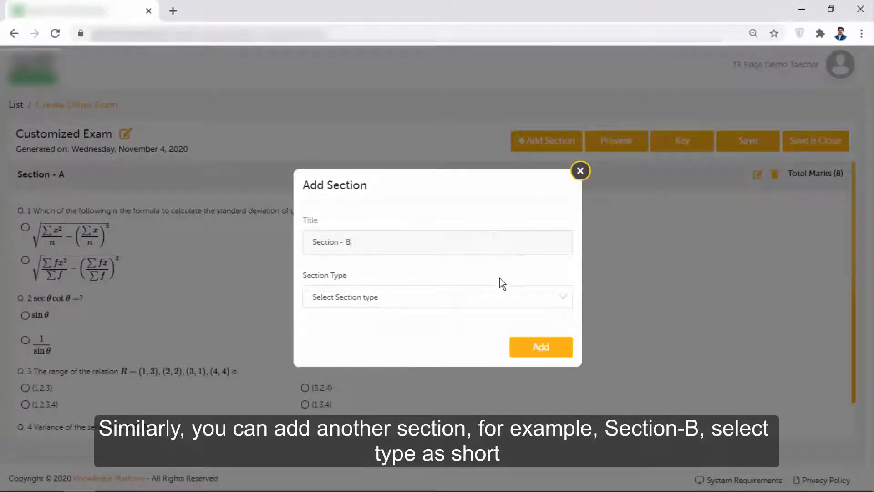
left_click(437, 297)
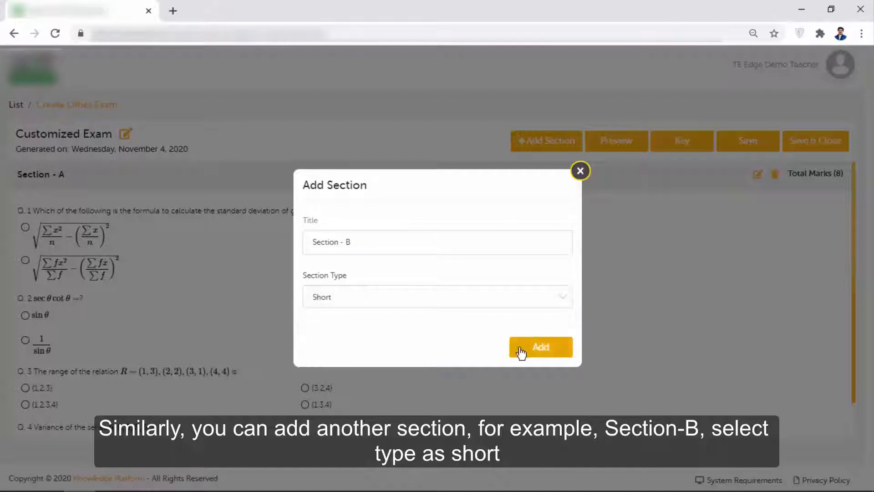
left_click(539, 346)
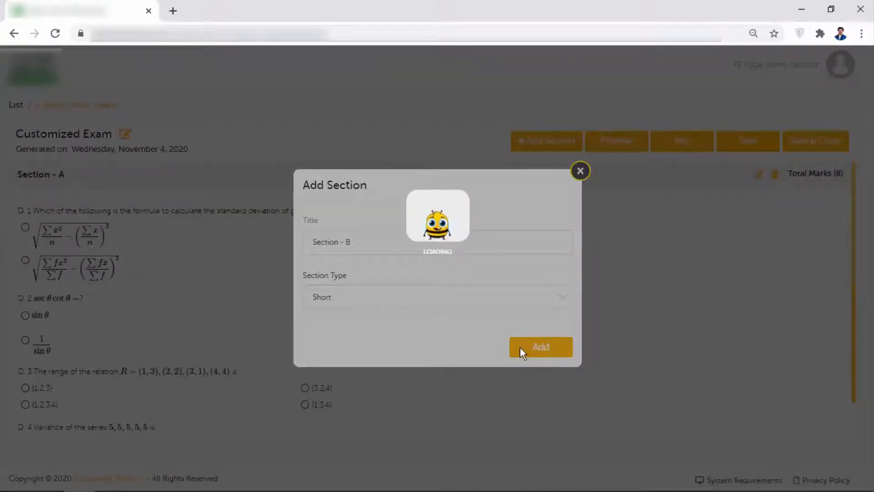
left_click(540, 346)
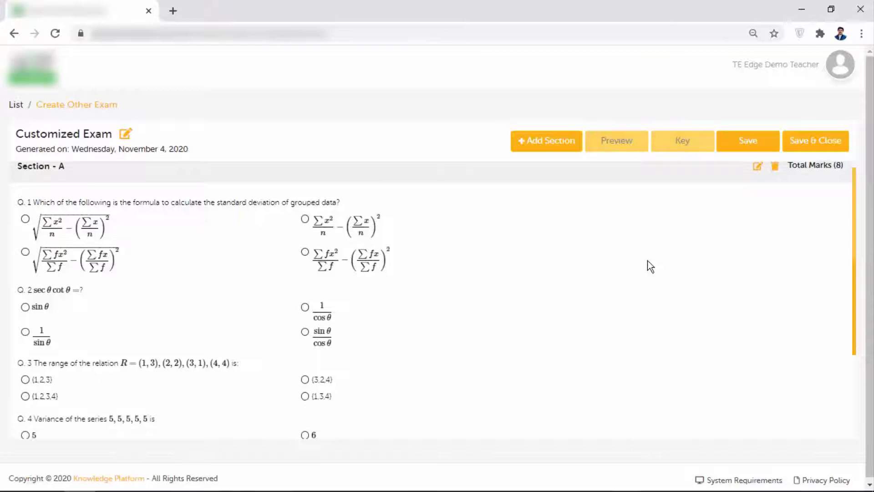
scroll("down", 3)
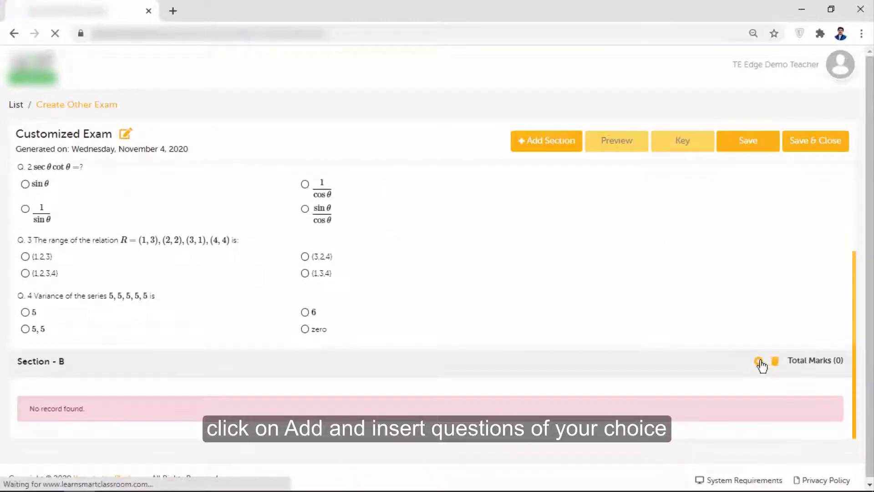
Pick four Introduction to Trigonometry short questions for Section - B at 4 marks each and save.
left_click(759, 361)
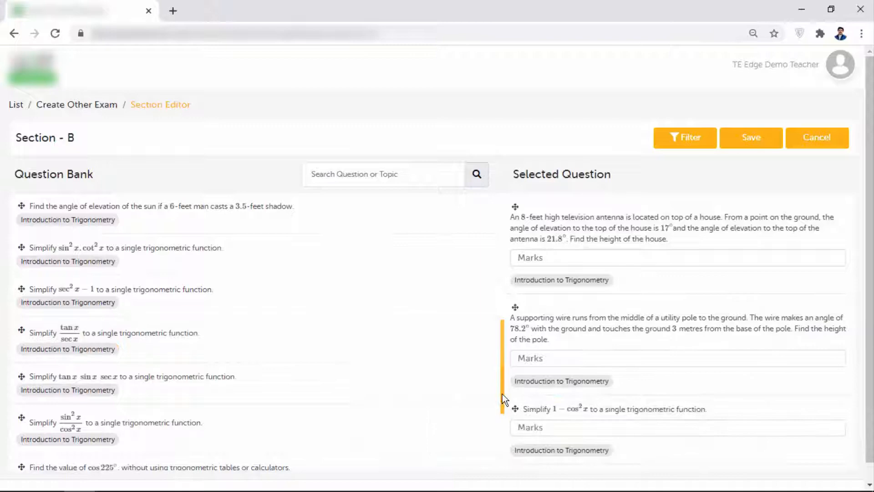
scroll("down", 3)
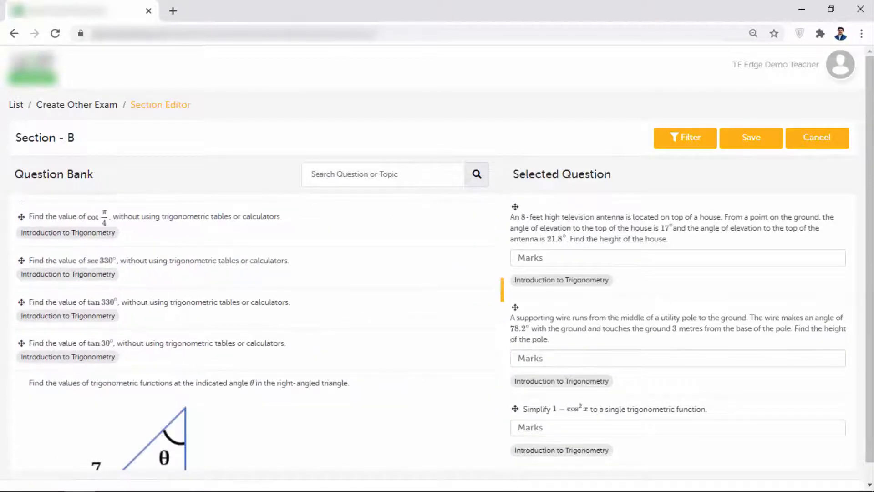
scroll("down", 3)
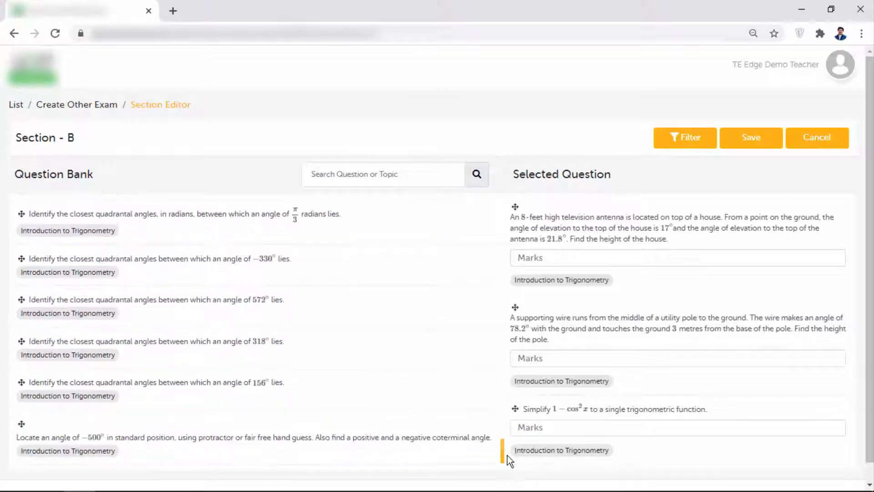
scroll("down", 3)
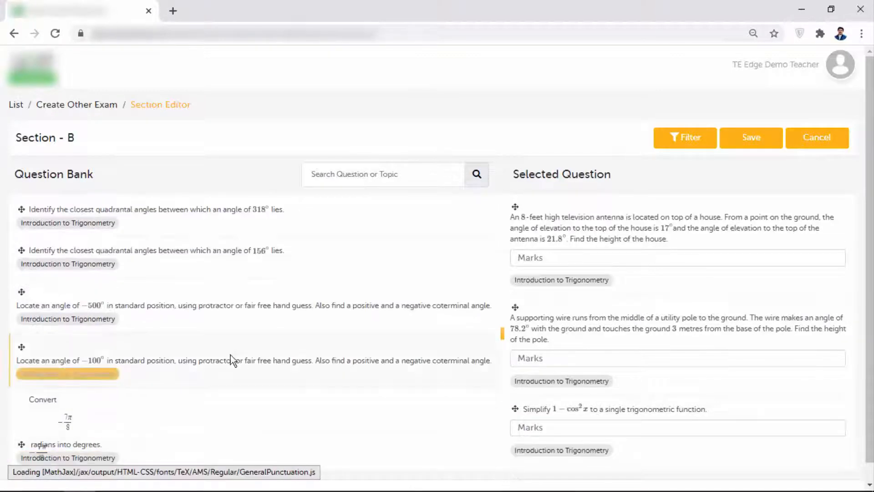
type("4")
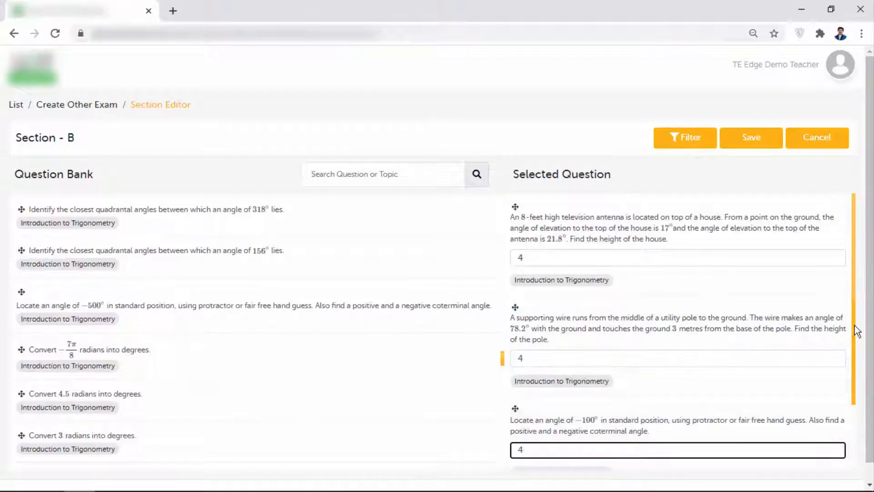
left_click(751, 137)
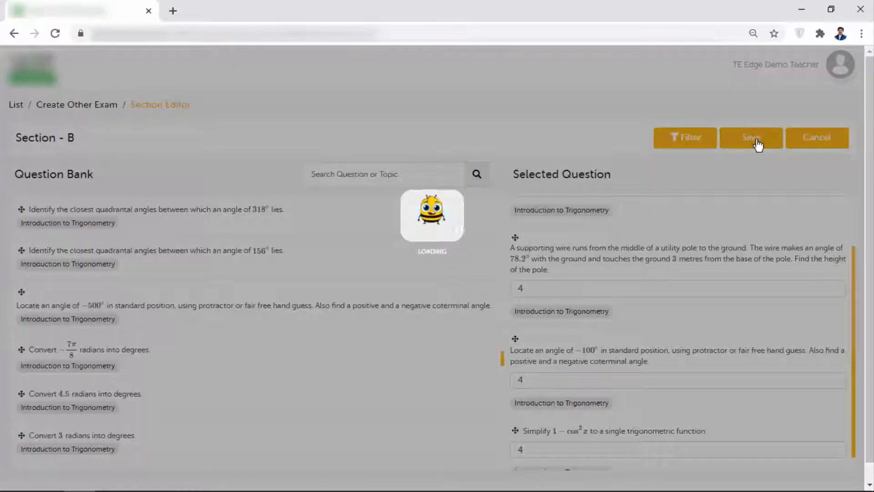
left_click(751, 137)
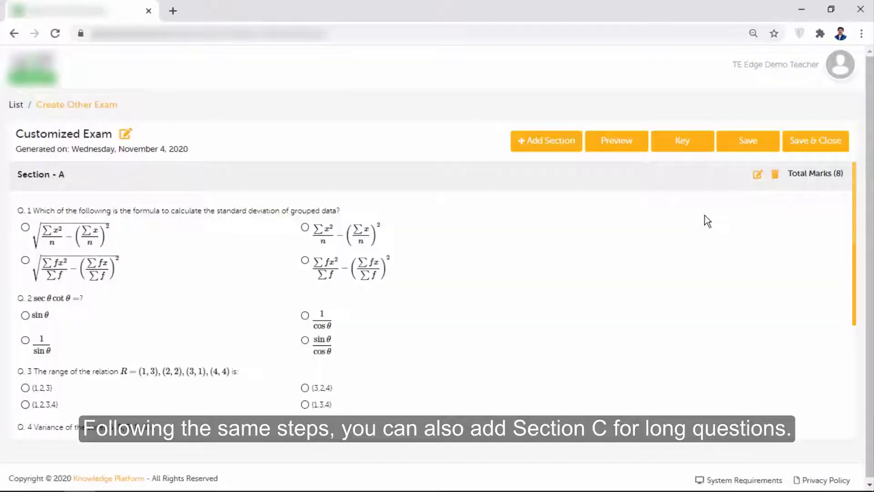
Add Section - C with three long trigonometry questions worth 7 marks each.
left_click(546, 141)
type("Section - C")
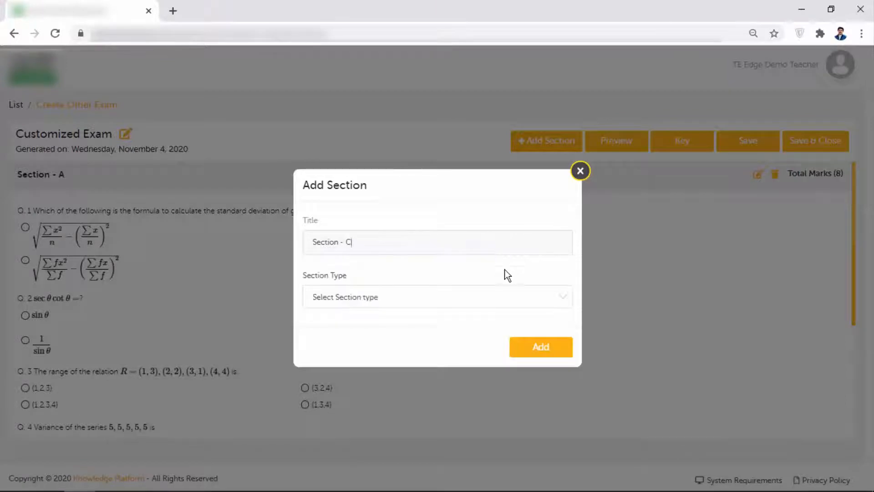
left_click(580, 170)
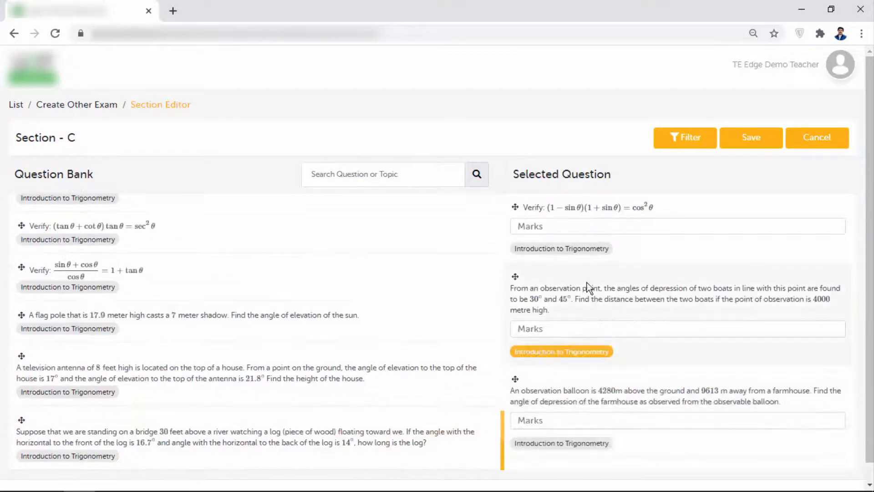
type("7")
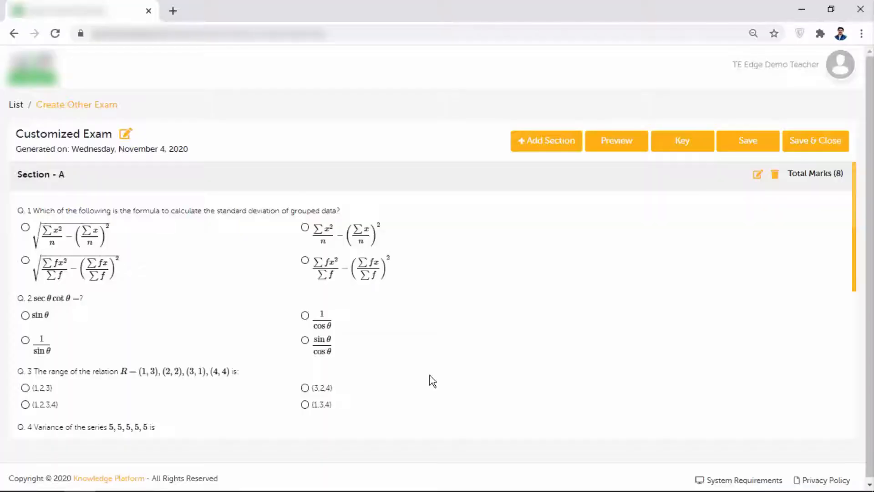
mouse_move(642, 262)
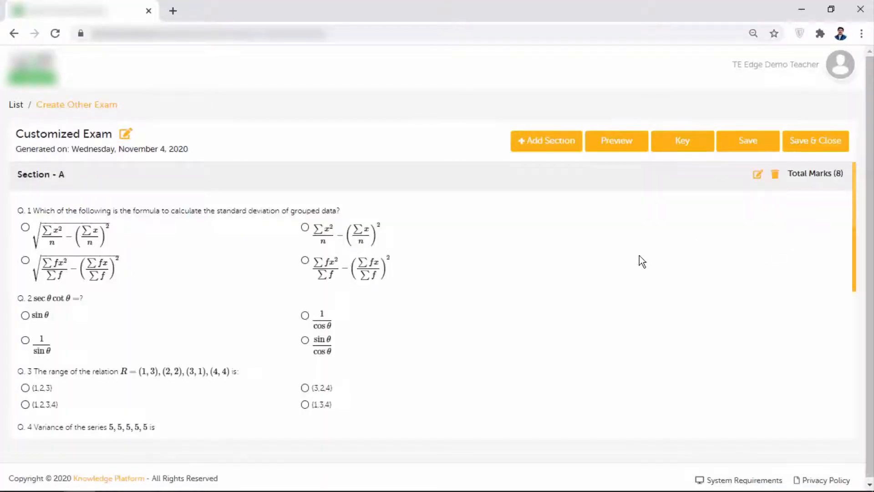
Check the sections, then open a printable preview of the Mathematics Grade 10 paper.
scroll("down", 3)
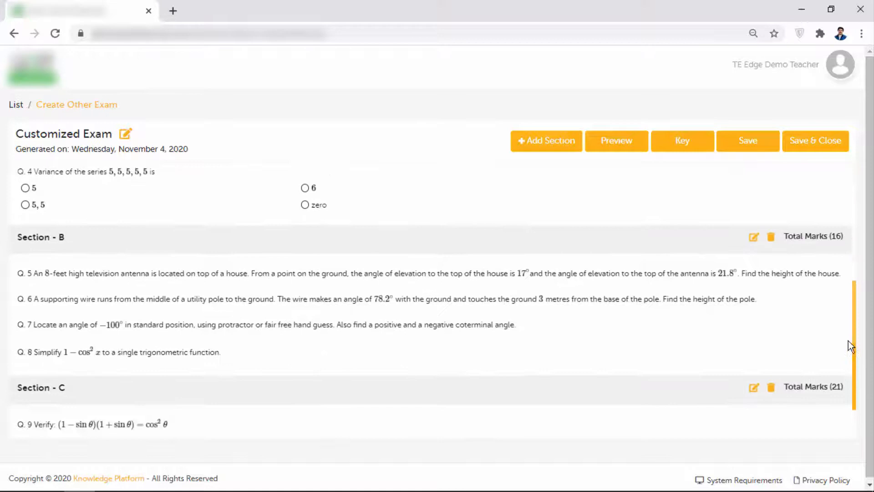
scroll("up", 3)
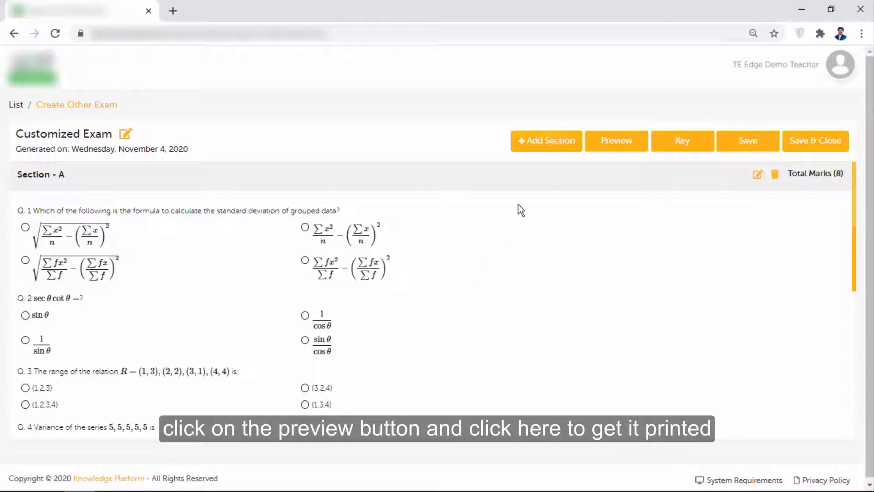
left_click(616, 140)
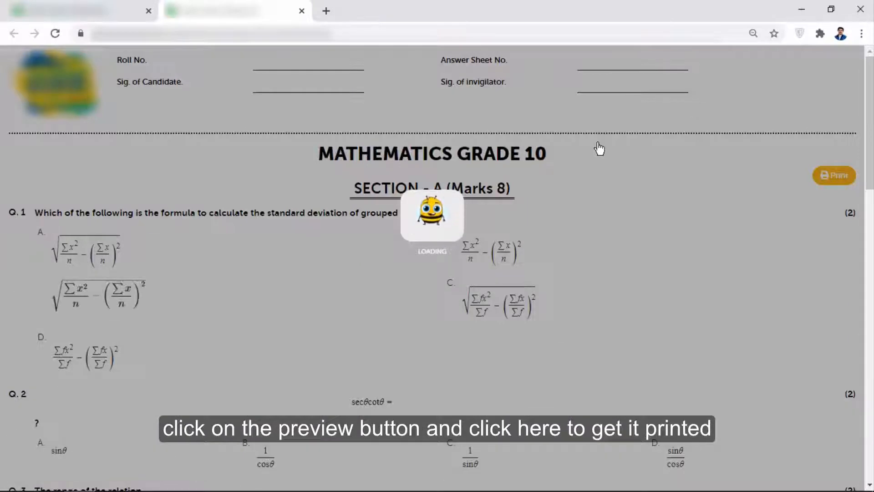
Send the previewed three-section Mathematics Grade 10 paper to the printer.
left_click(834, 174)
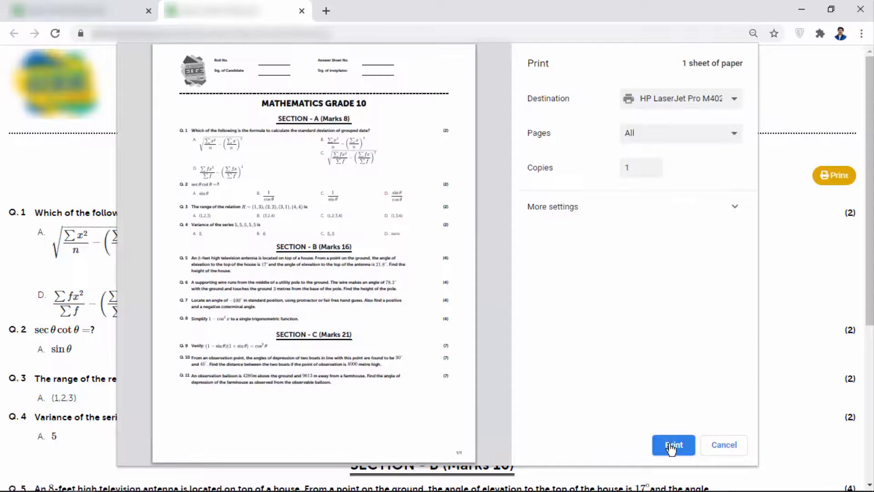
left_click(673, 445)
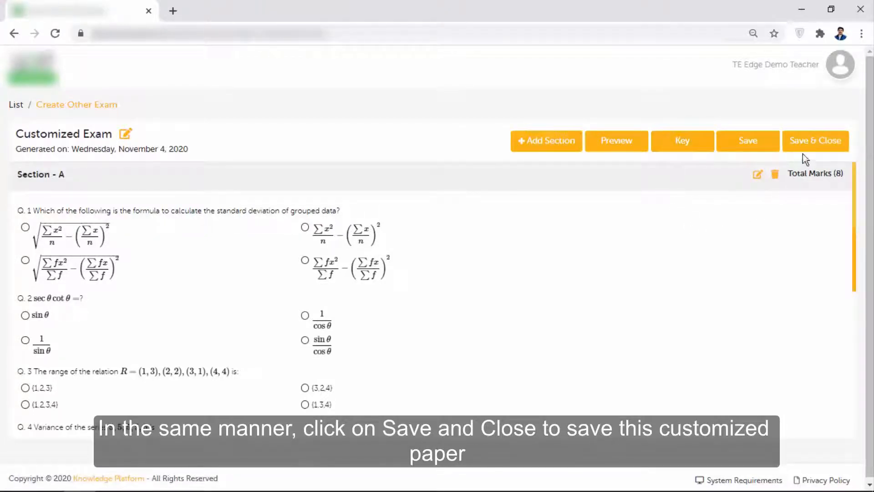
Save and close the Customized Exam so it appears in the paper list.
left_click(815, 140)
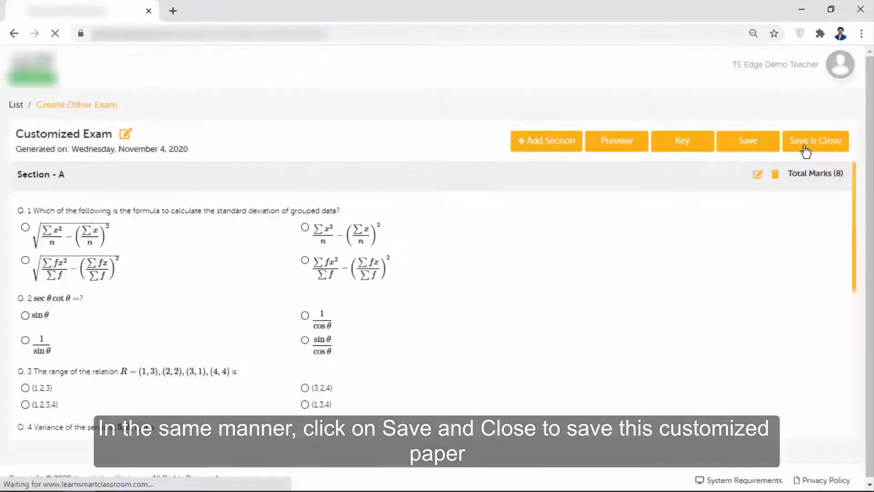
left_click(814, 140)
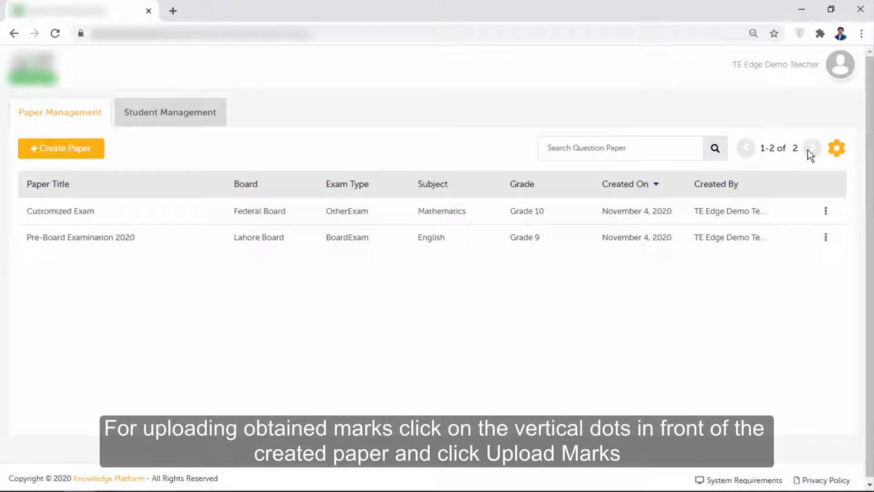
mouse_move(827, 245)
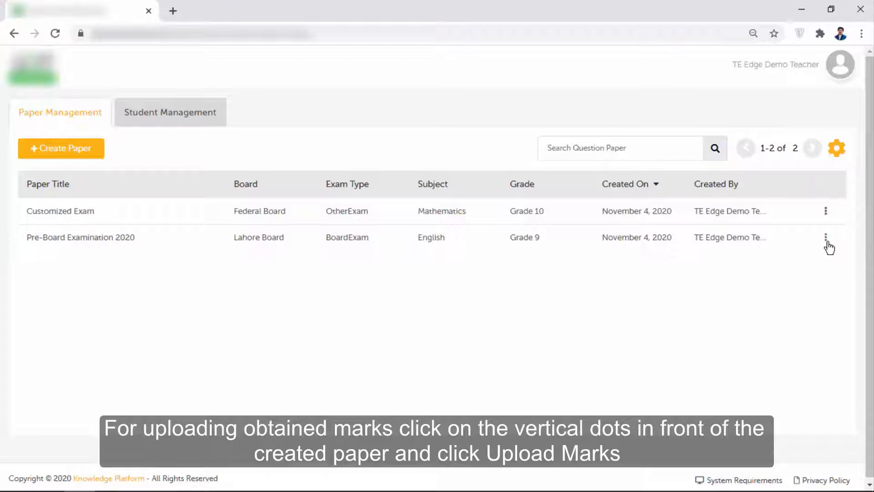
From Pre-Board Examination 2020's Upload Marks action, download the marks template with student data.
left_click(826, 237)
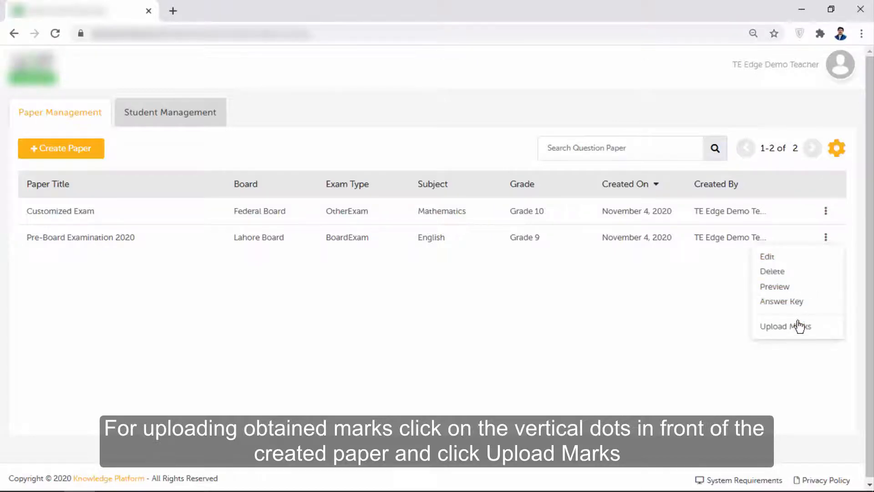
left_click(785, 326)
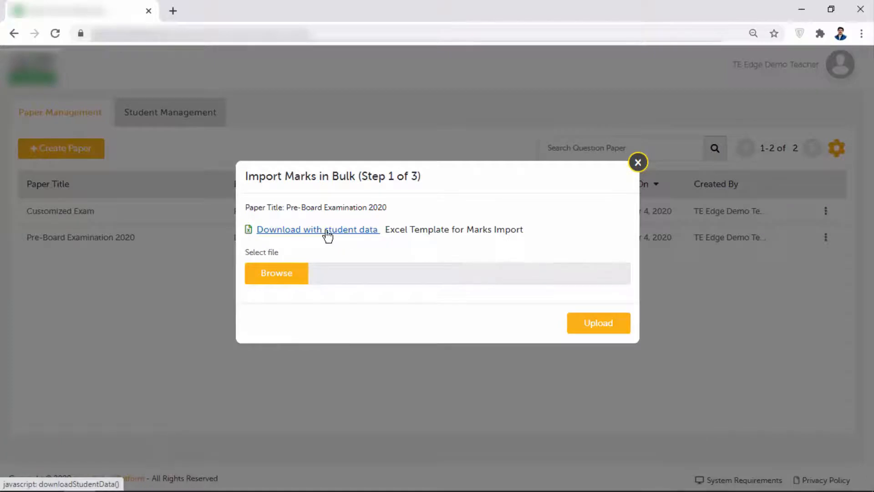
left_click(316, 229)
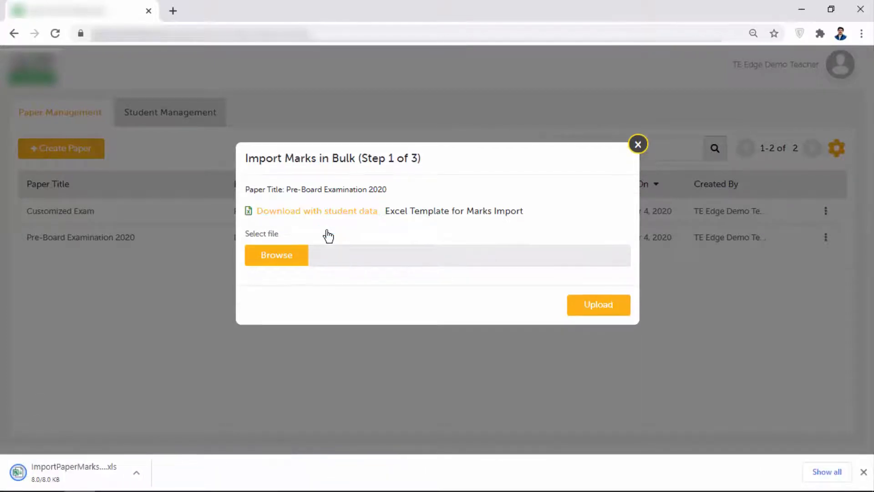
Open the downloaded marks template in Excel from the download bar.
left_click(136, 472)
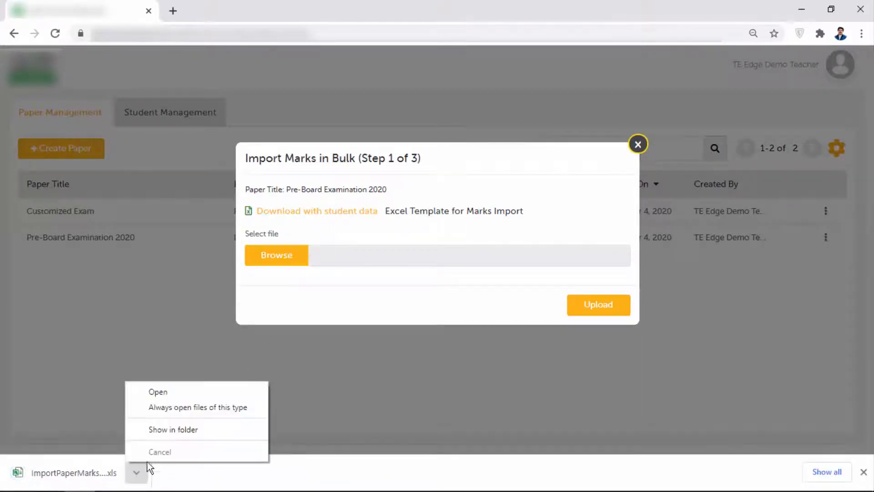
left_click(157, 392)
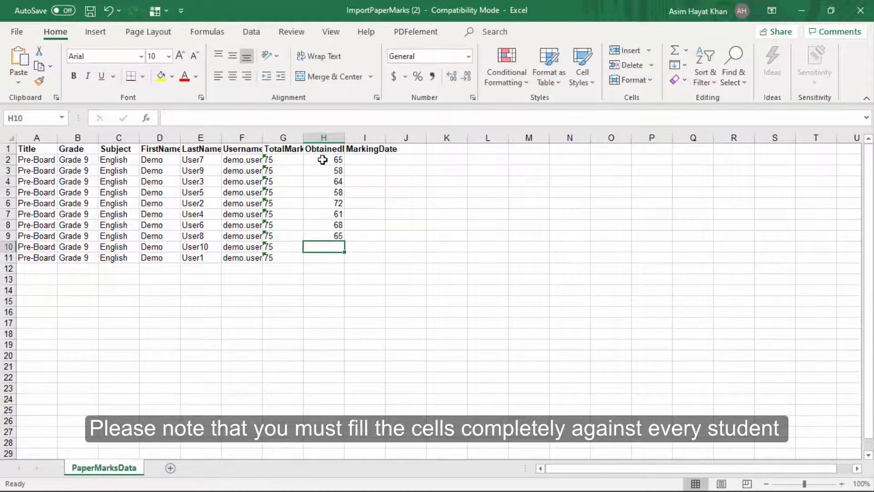
Enter 52 as User1's obtained marks and the marking date 11-4-2020.
type("52")
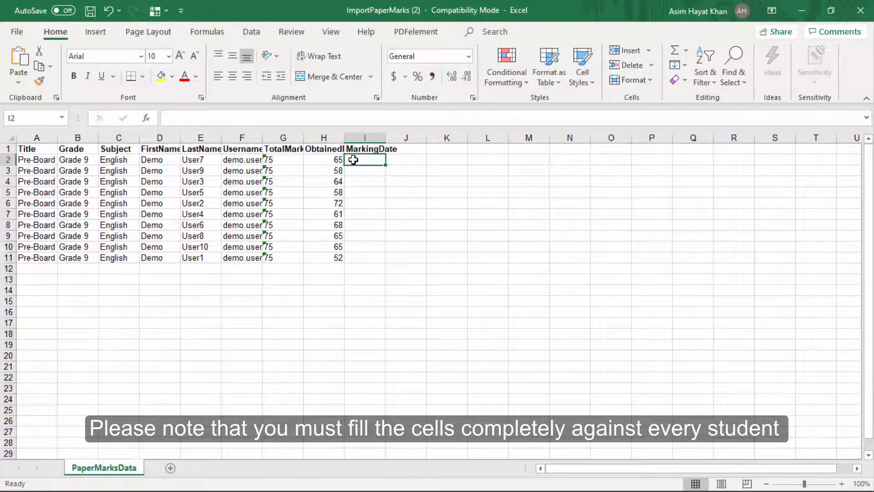
type("11")
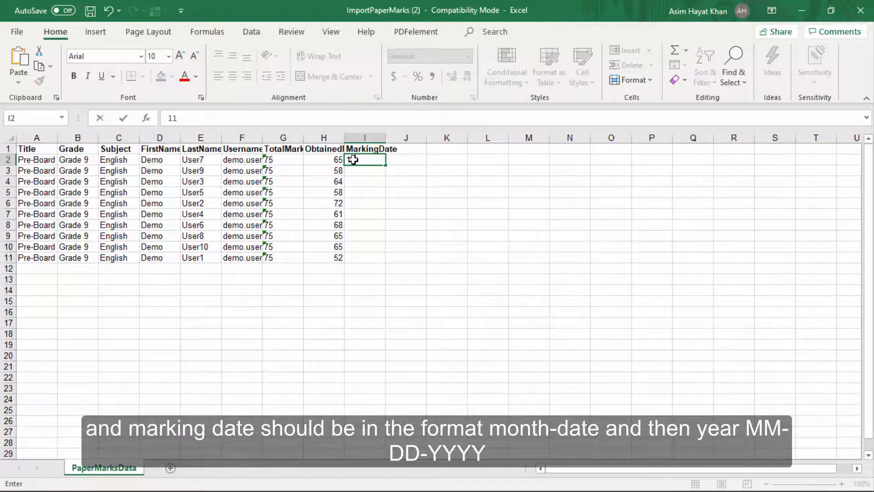
type("11-4-2020")
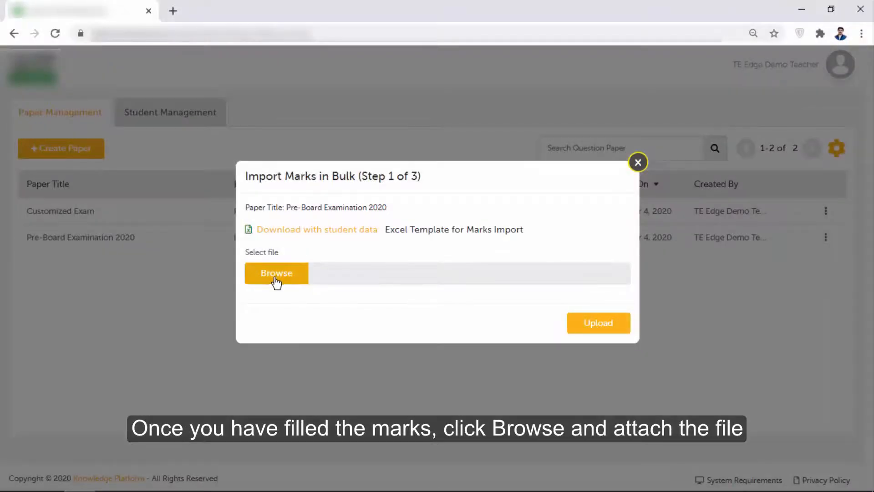
Attach the ImportPaperMarks (2) file and upload it.
left_click(276, 273)
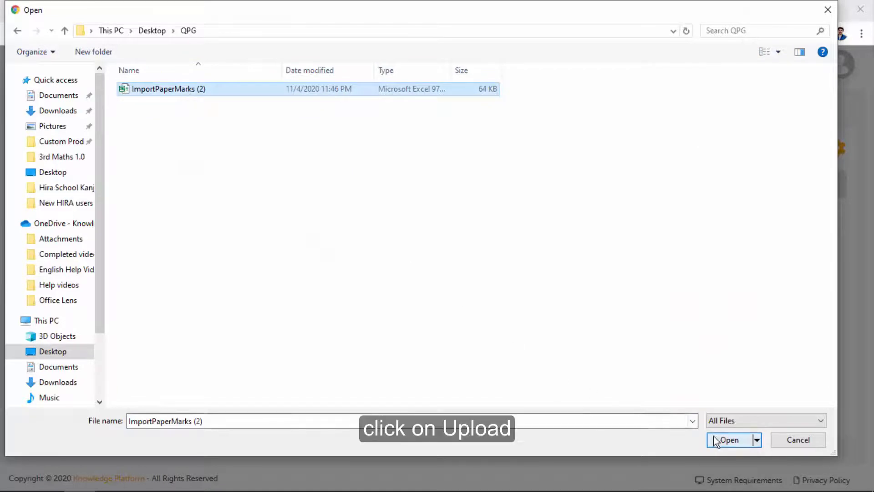
left_click(728, 439)
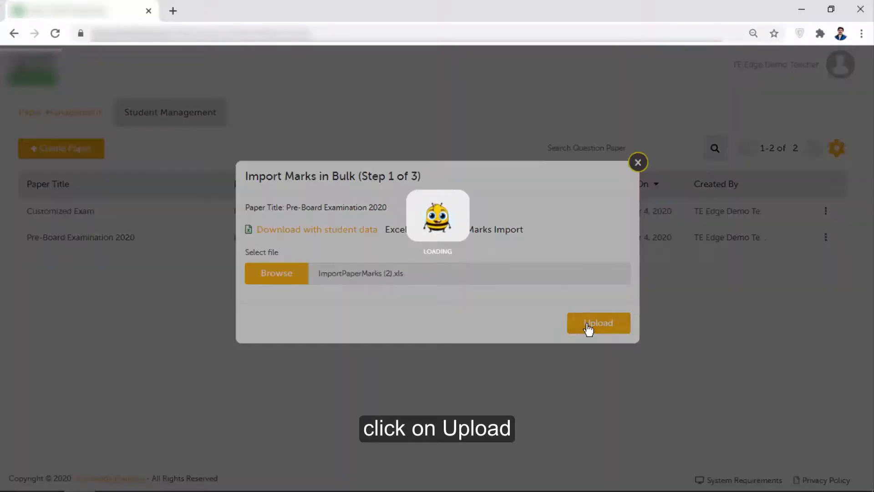
left_click(599, 322)
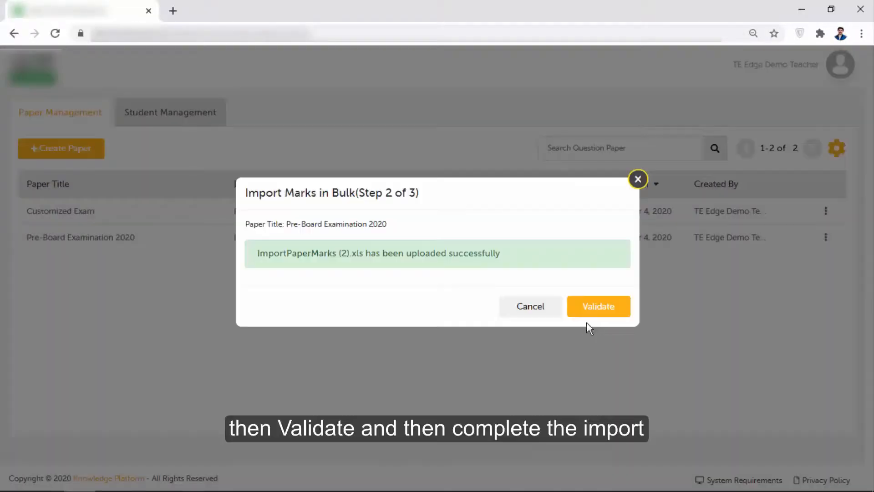
Validate and complete the import, adding 10 new marks, then dismiss the summary.
left_click(598, 306)
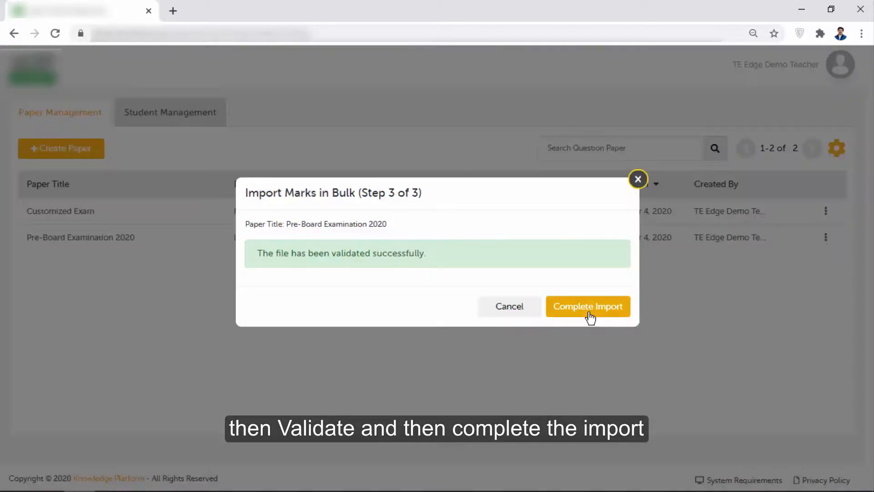
left_click(588, 306)
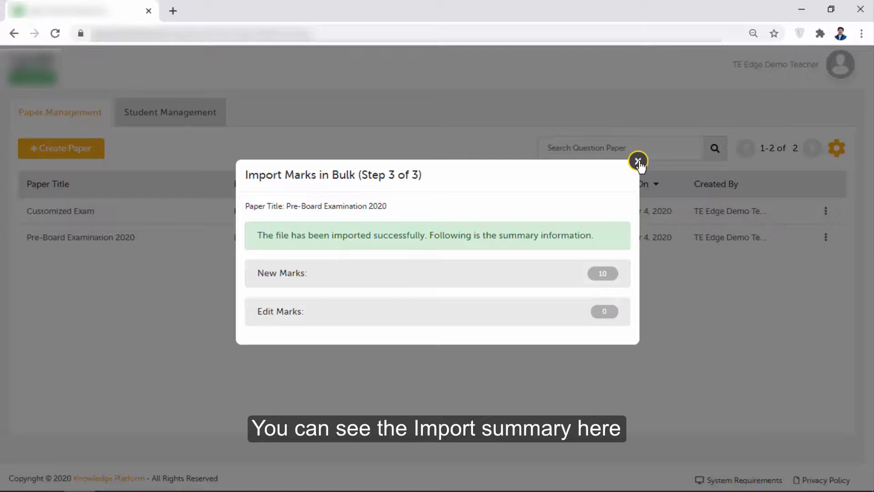
left_click(637, 162)
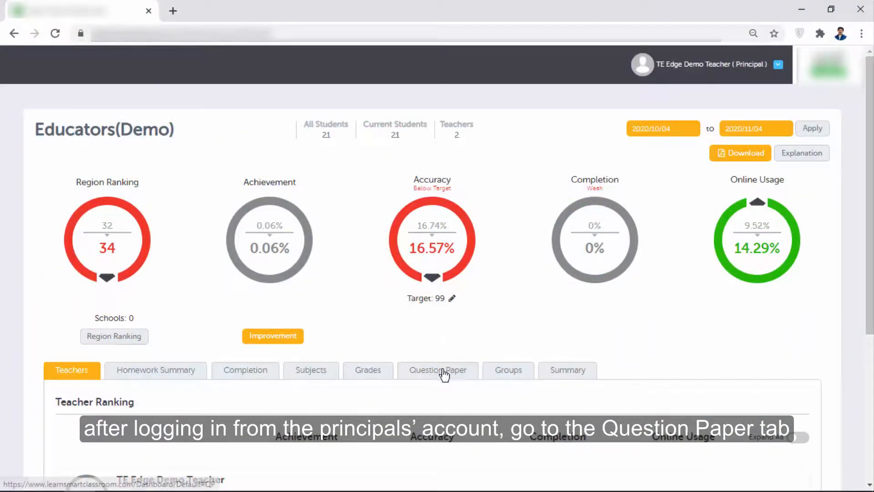
From the principal's Question Paper list, view marks for Pre-Board Examination 2020.
left_click(438, 369)
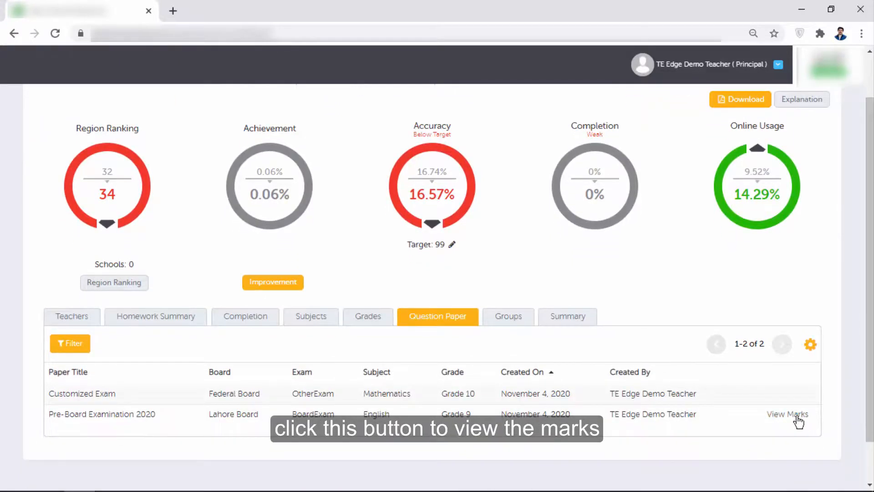
left_click(787, 413)
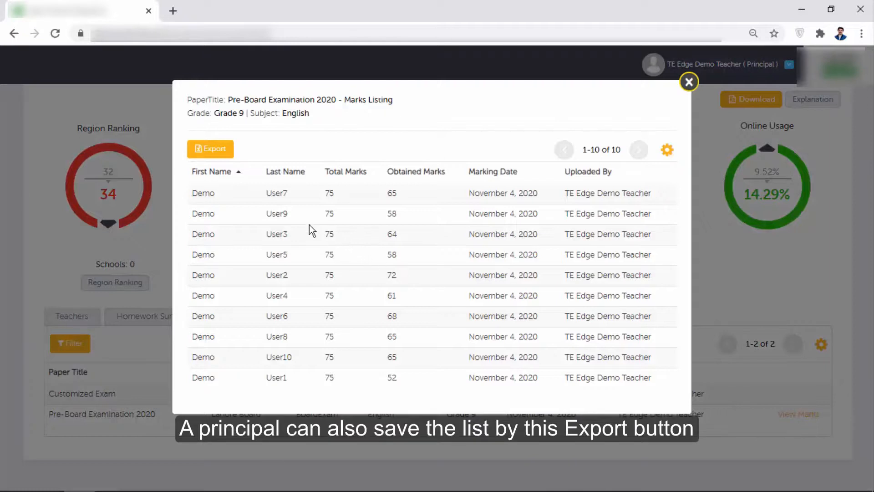
Export the Pre-Board Examination 2020 marks listing to a file and close the listing.
left_click(210, 148)
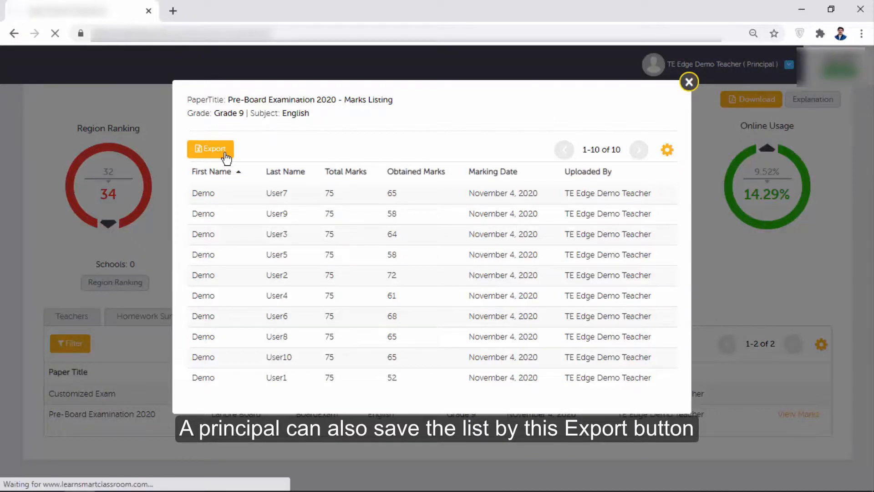
left_click(211, 148)
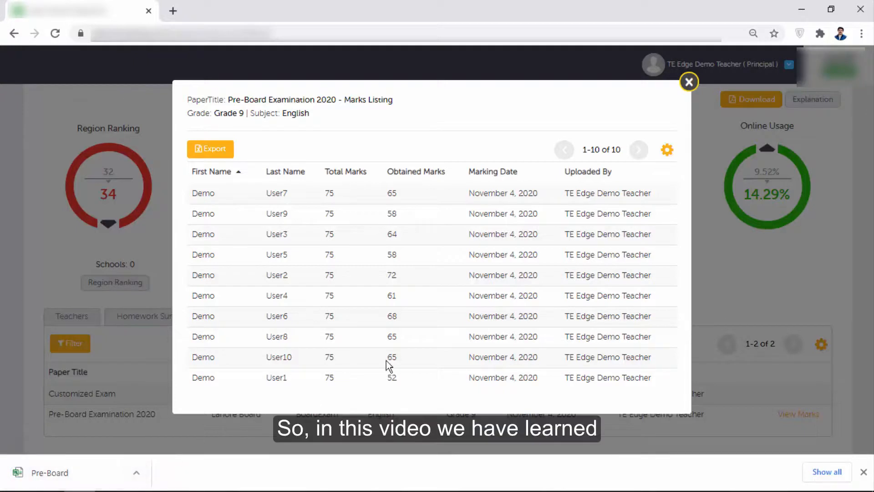
mouse_move(551, 290)
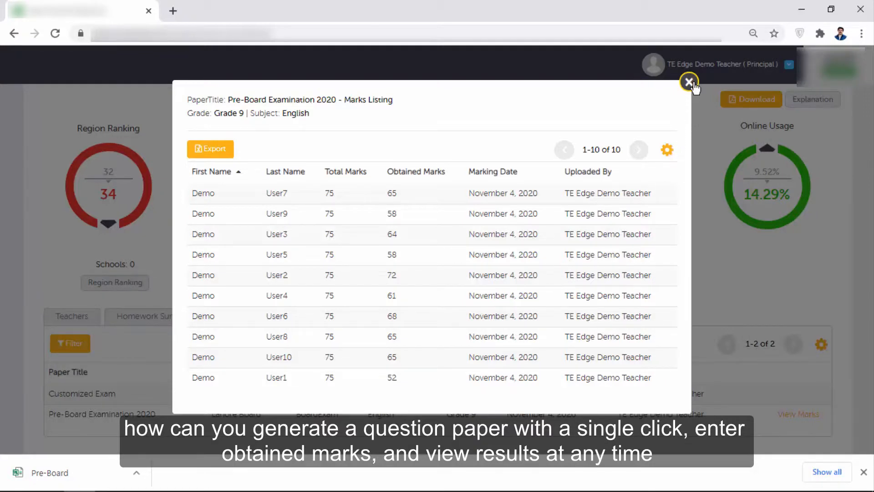
left_click(689, 81)
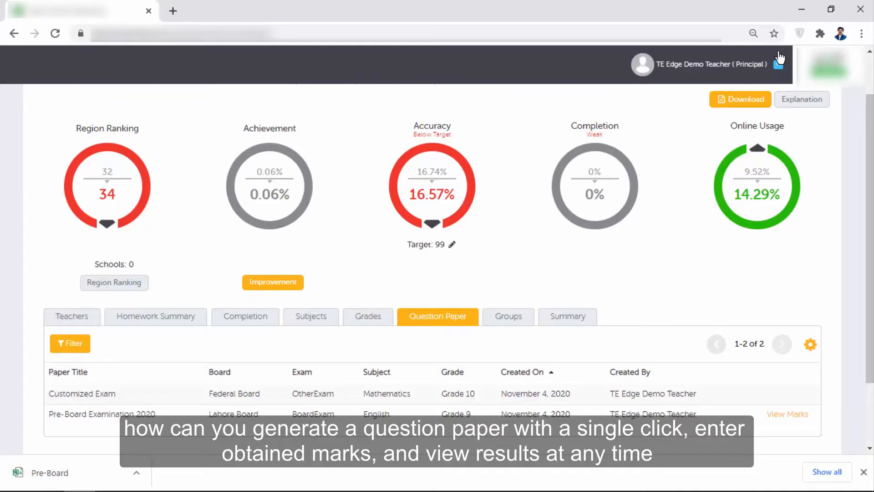